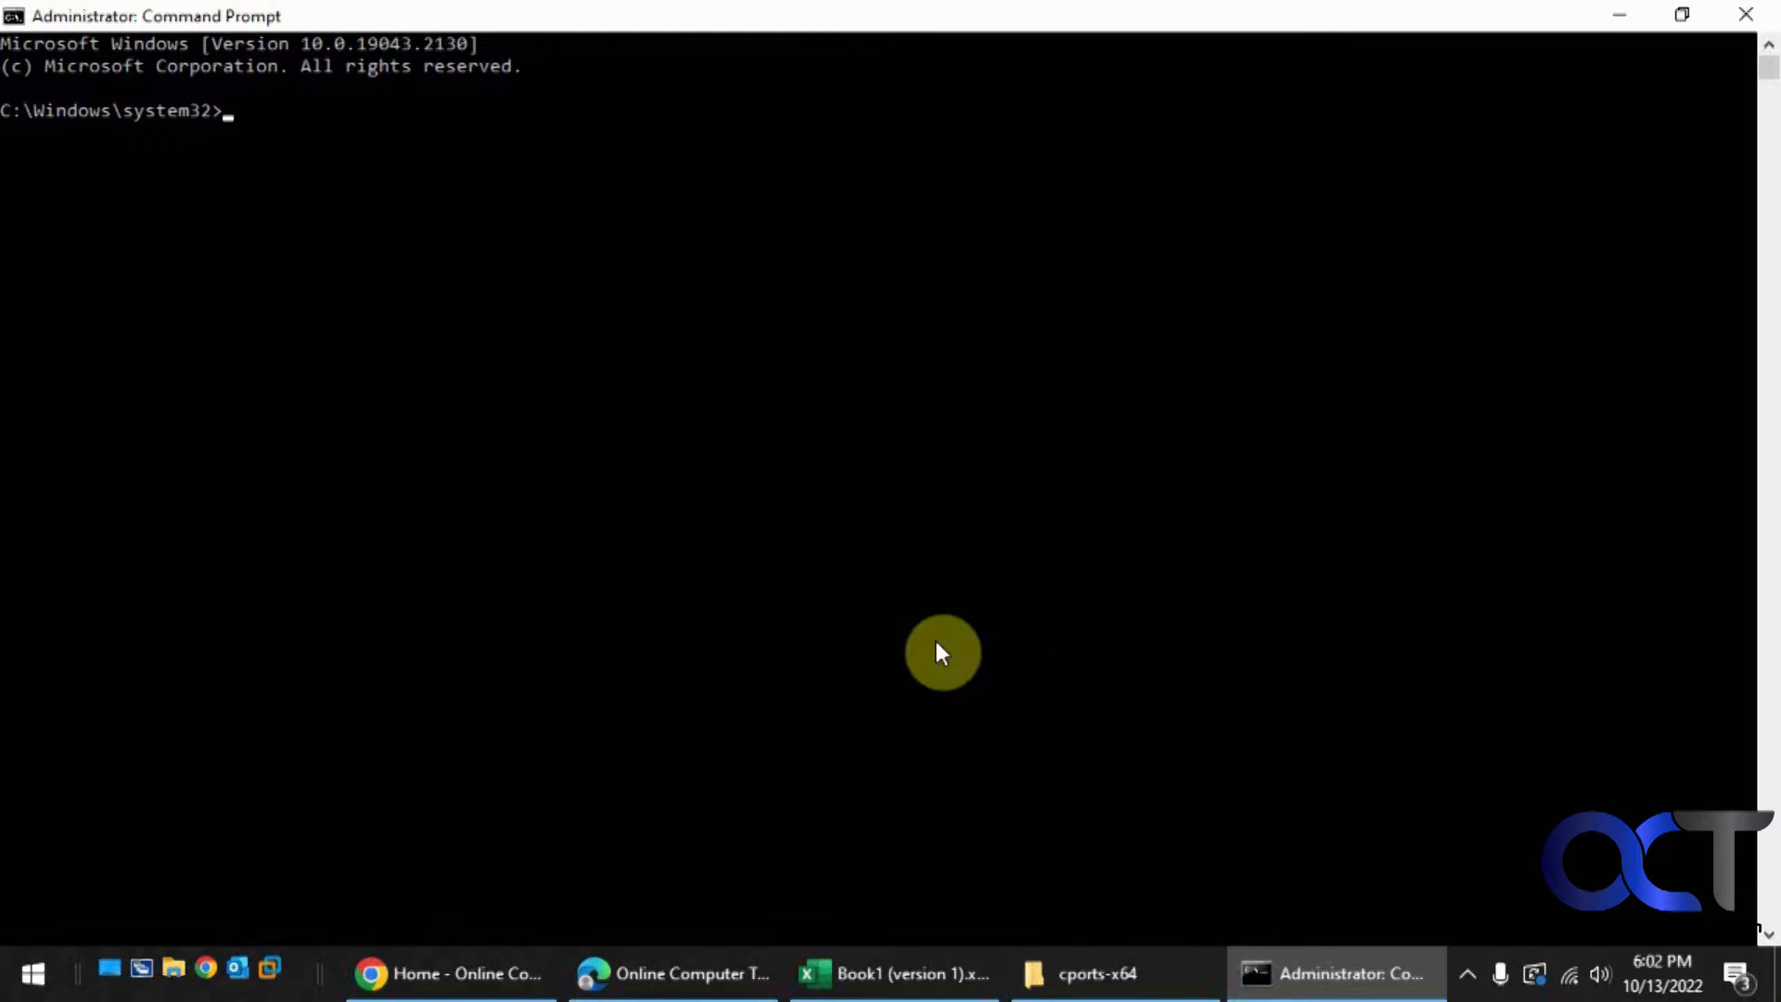
{"action": "mouse_move", "coordinate": [702, 577]}
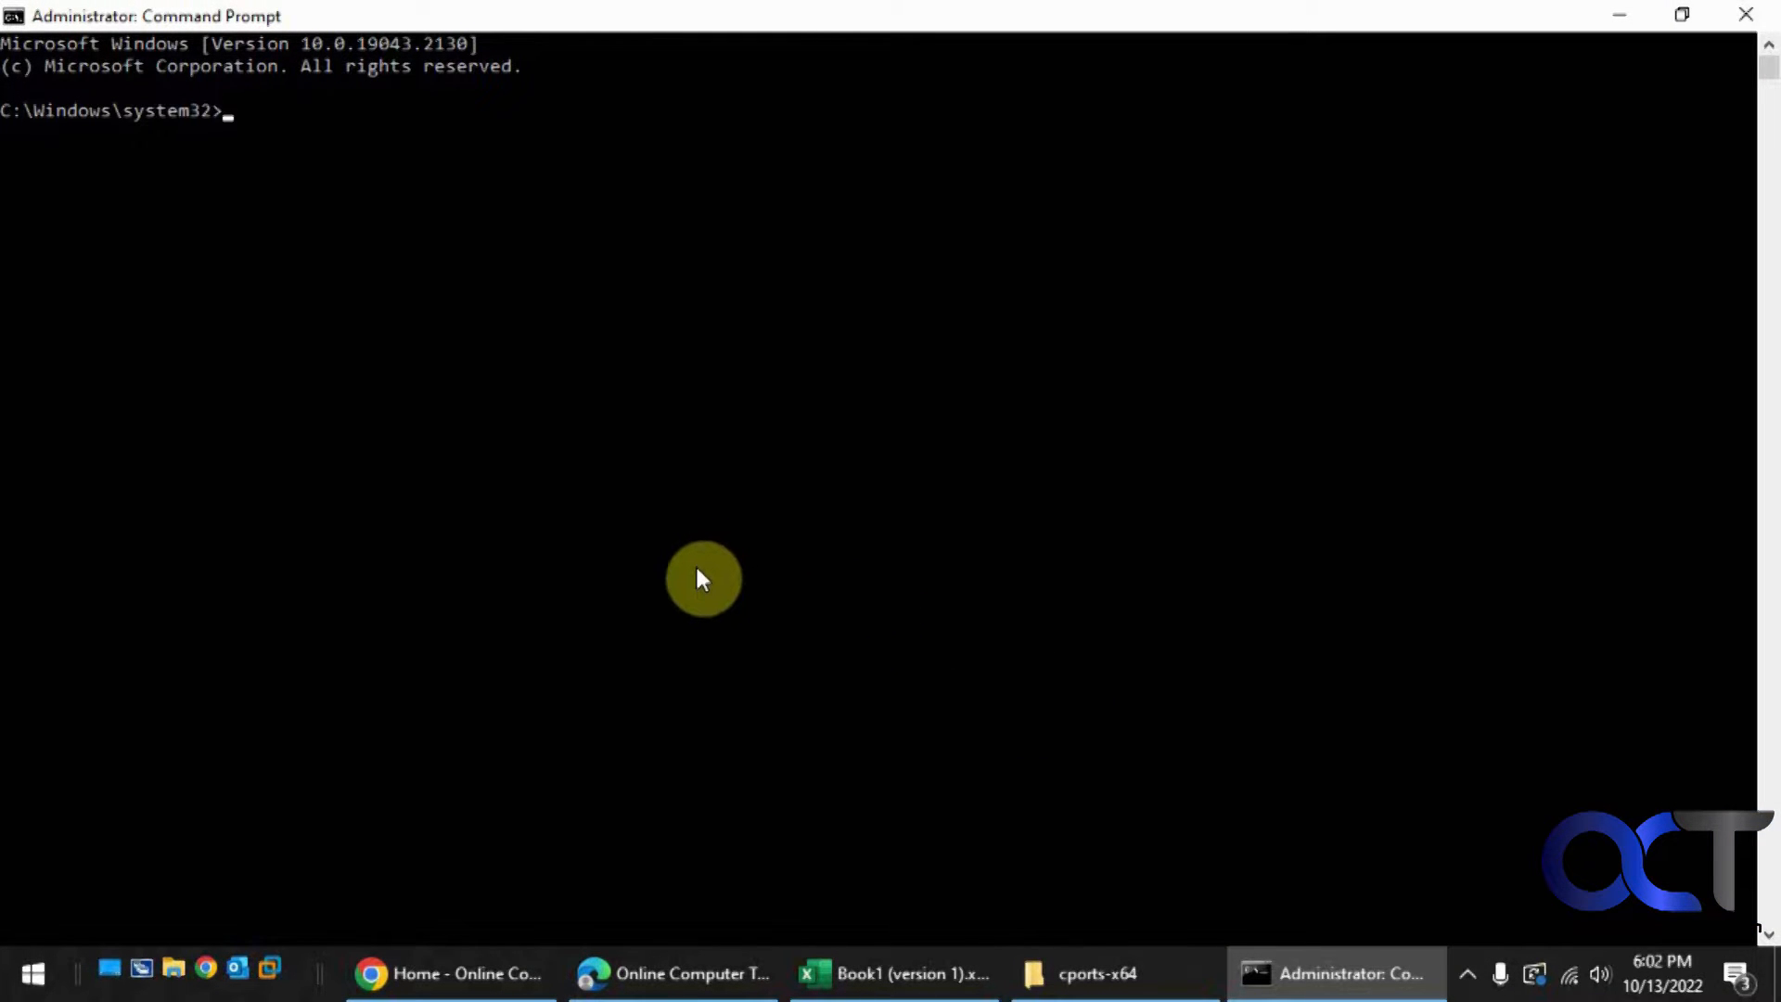
{"action": "mouse_move", "coordinate": [400, 167]}
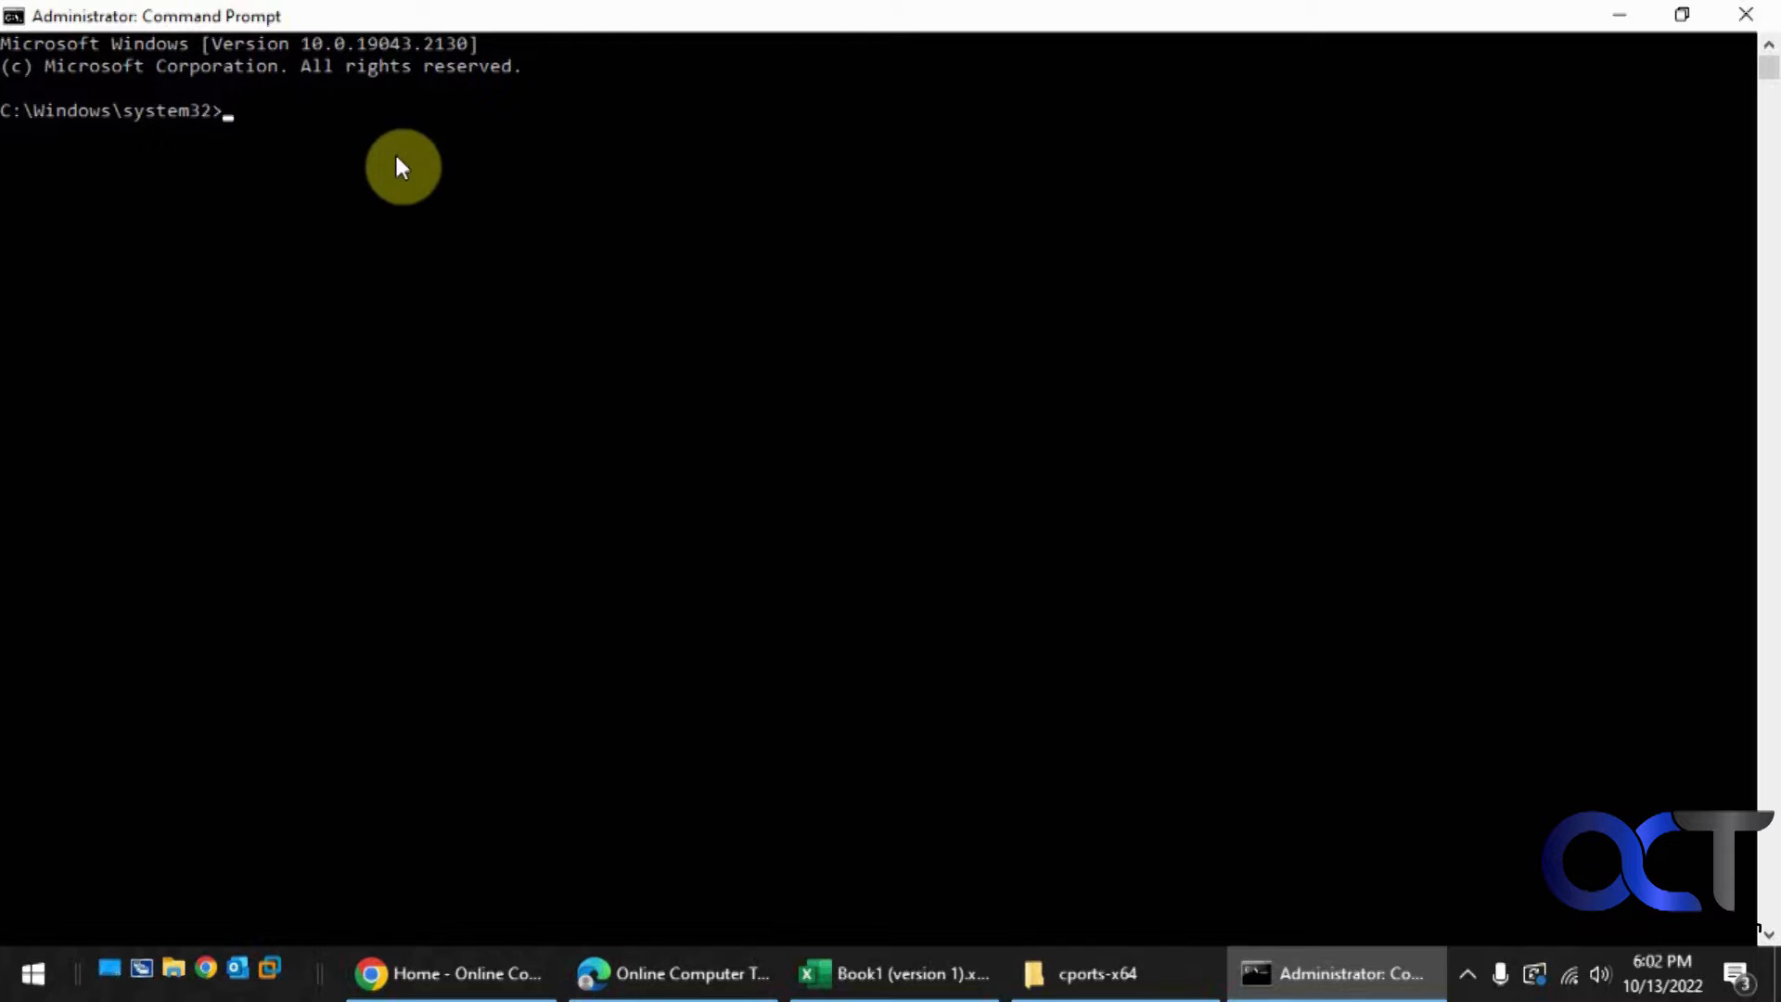
{"action": "mouse_move", "coordinate": [454, 176]}
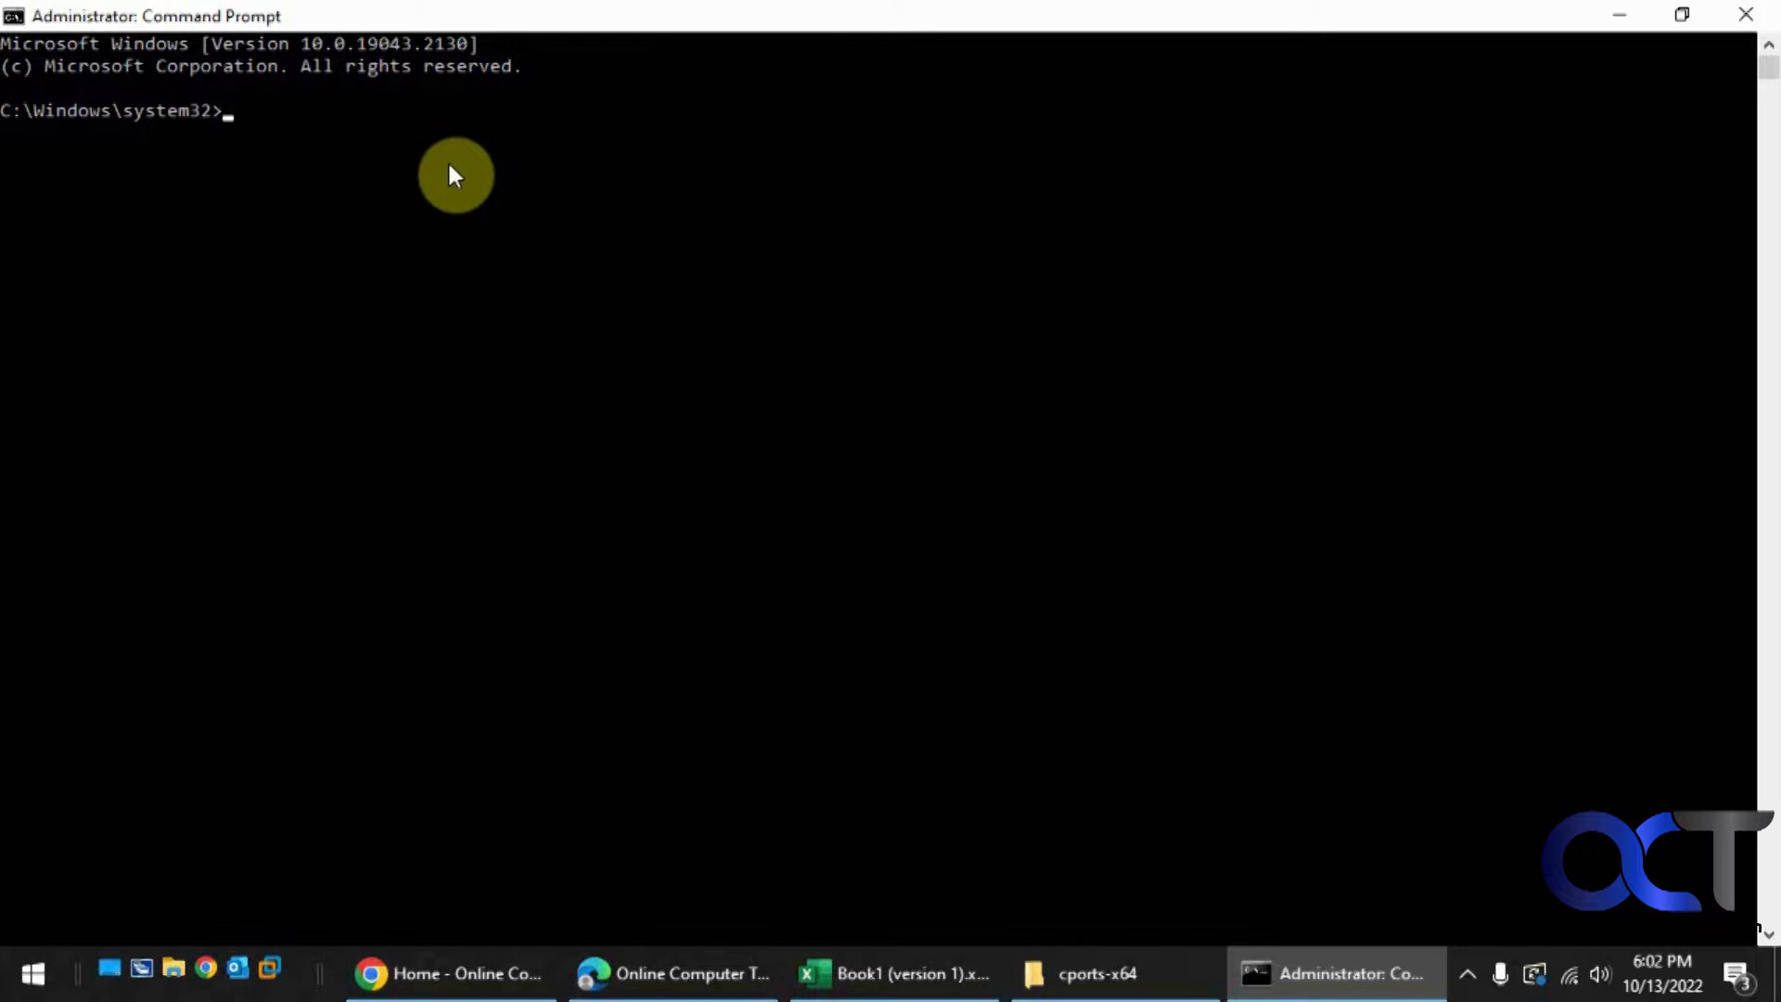
Step: Run netstat -ab and scroll through the listening and established connections with owning executables
{"action": "type", "text": "net"}
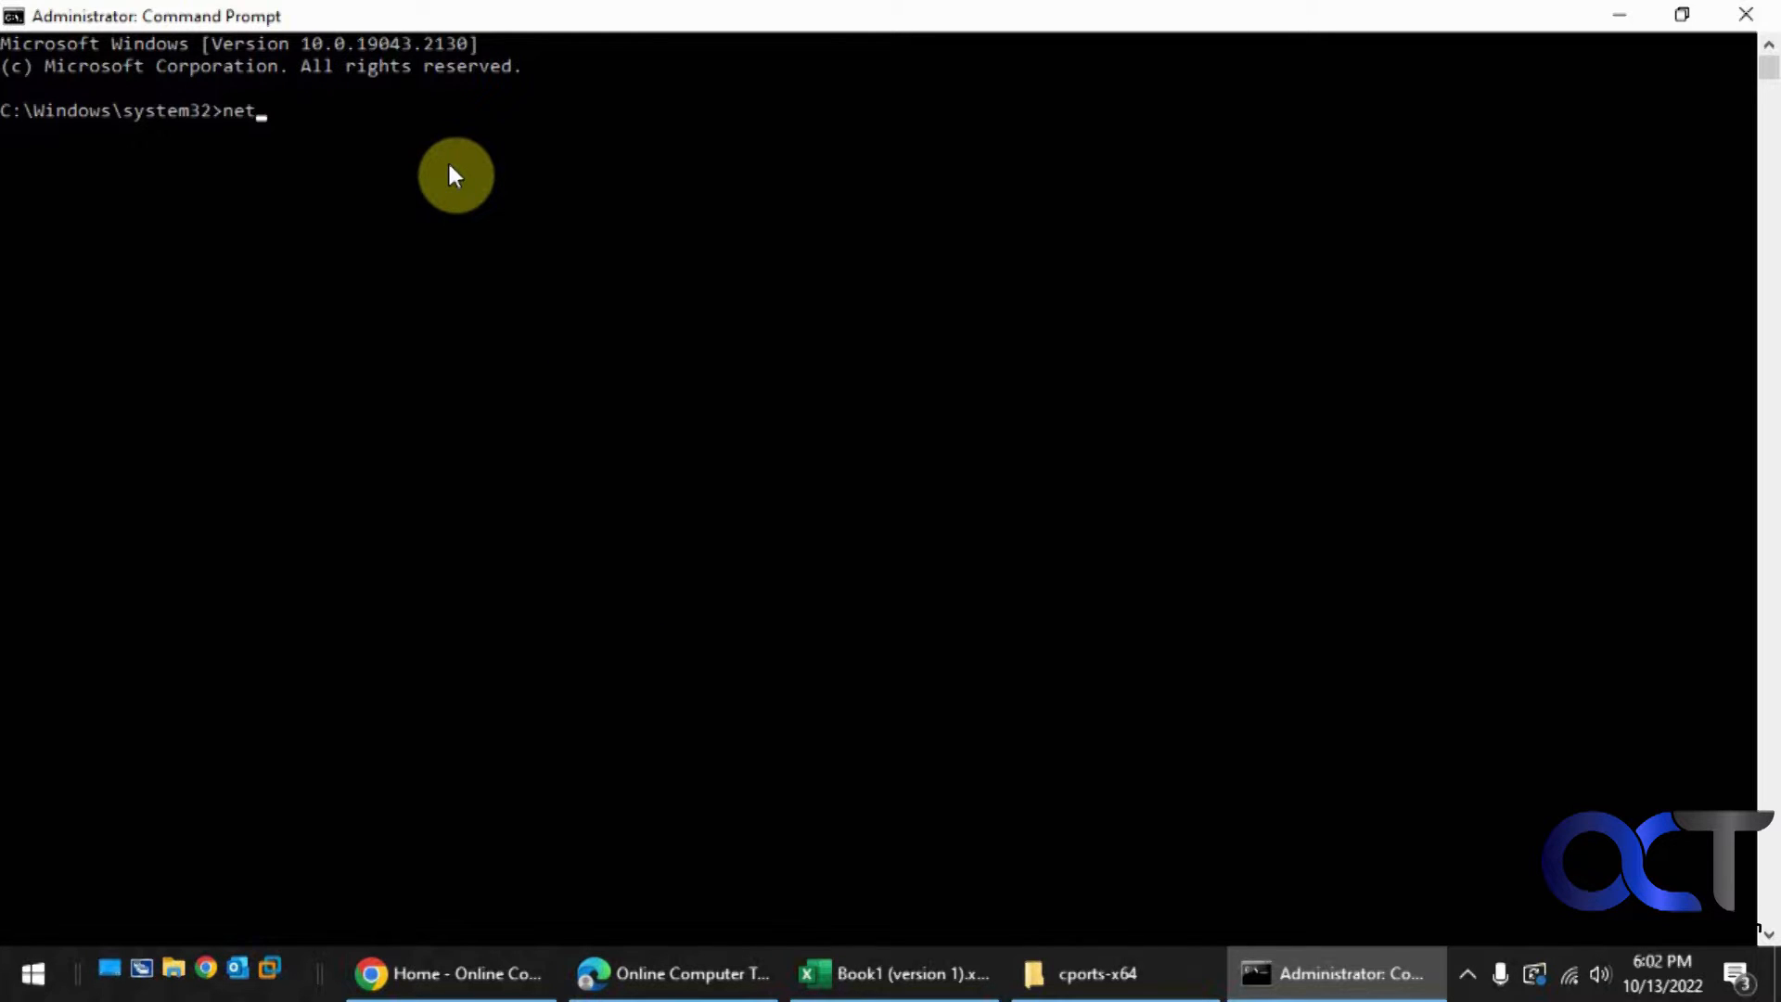
{"action": "type", "text": "stat -a"}
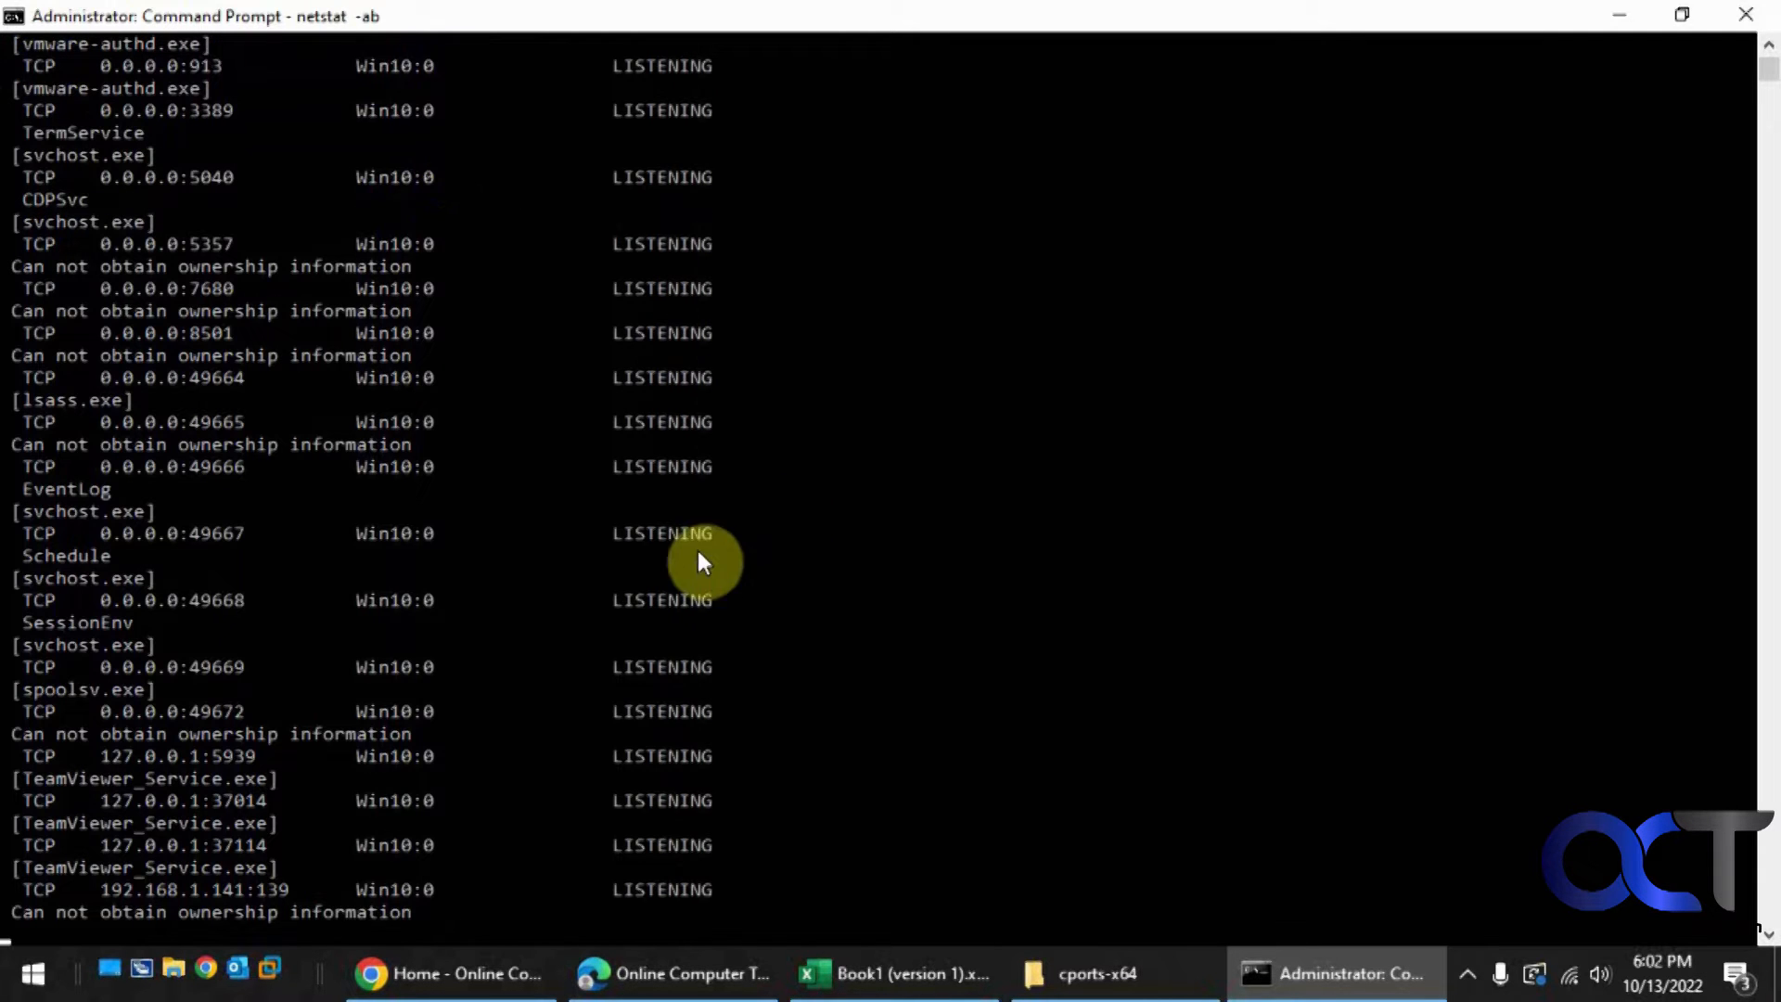
{"action": "scroll", "scroll_direction": "down", "scroll_amount": 3}
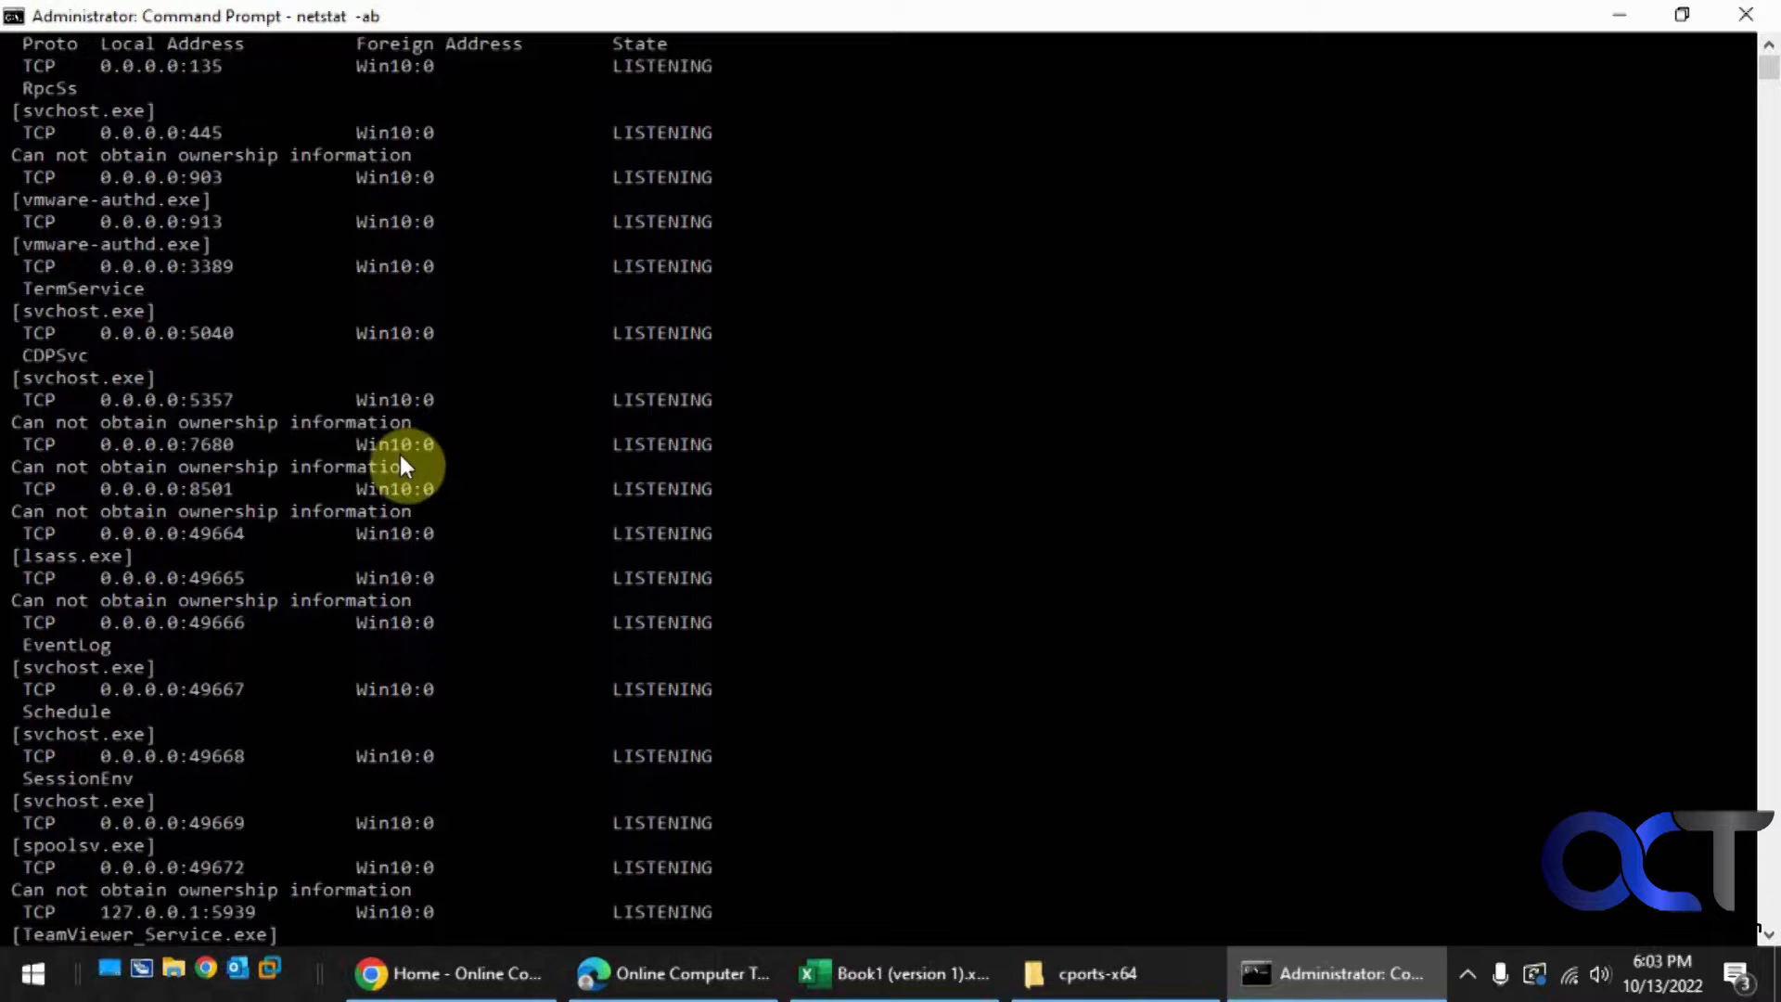
{"action": "scroll", "scroll_direction": "down", "scroll_amount": 3}
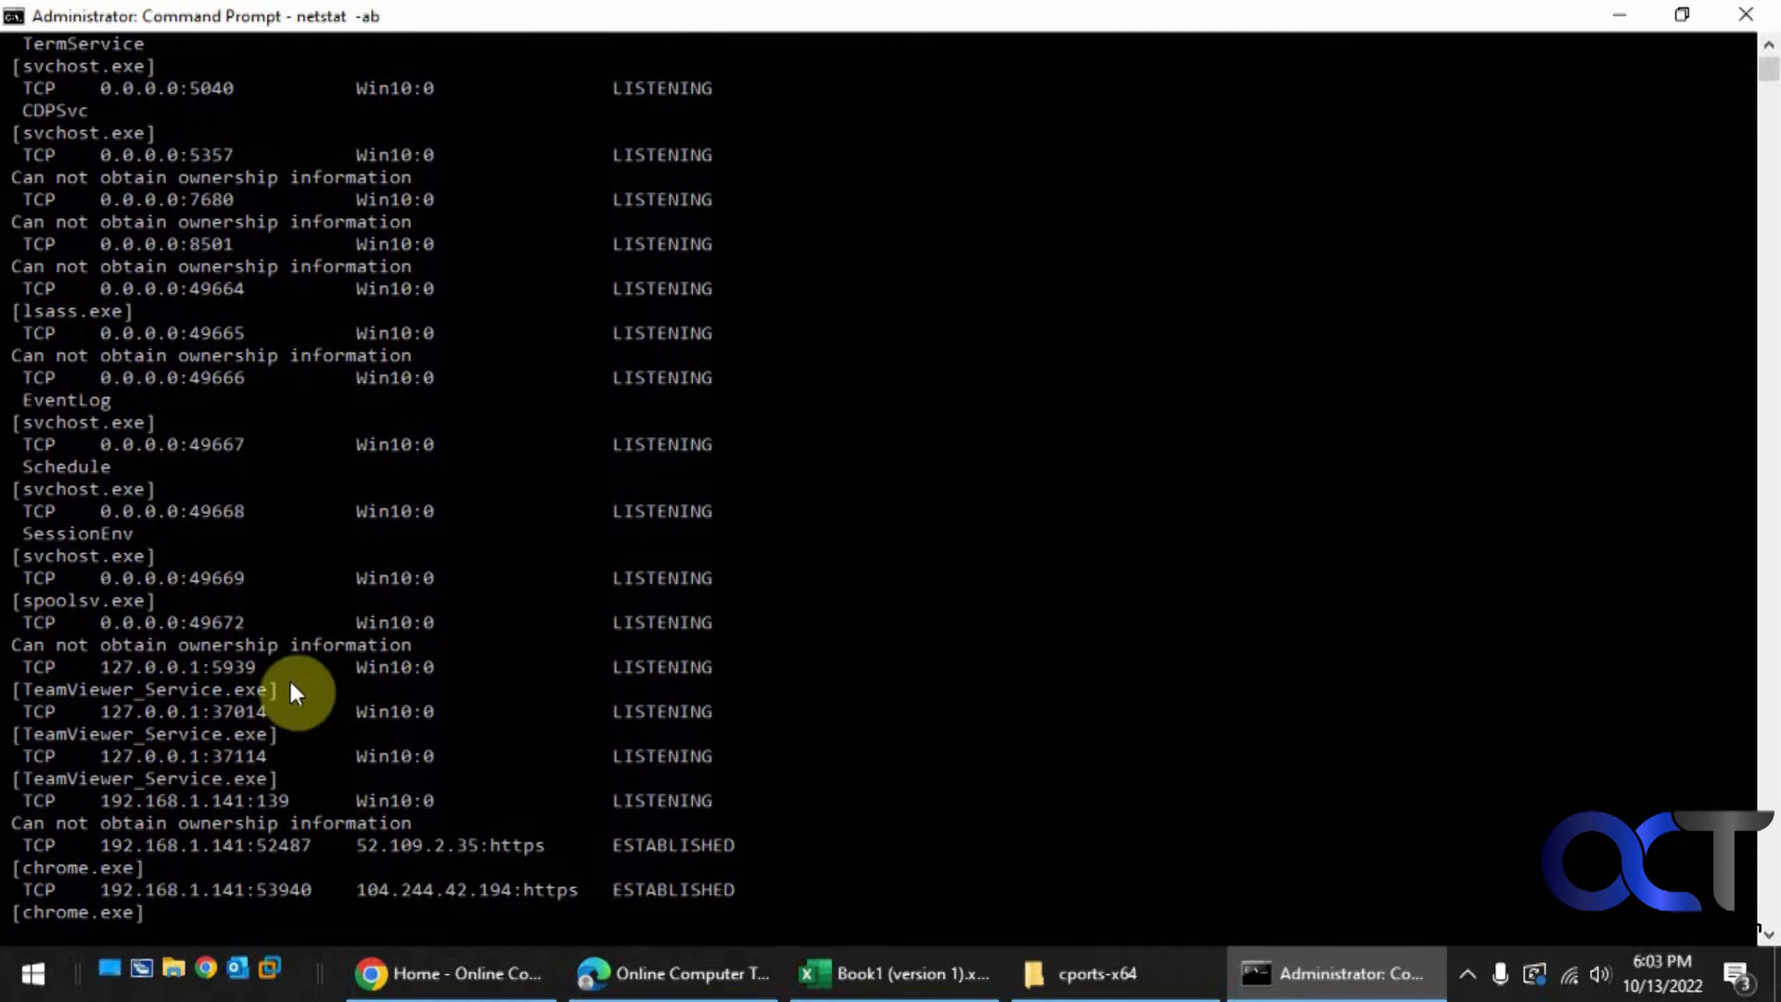
Step: Switch to the File Explorer window showing the cports-x64 folder on the Desktop
{"action": "left_click", "coordinate": [1094, 973]}
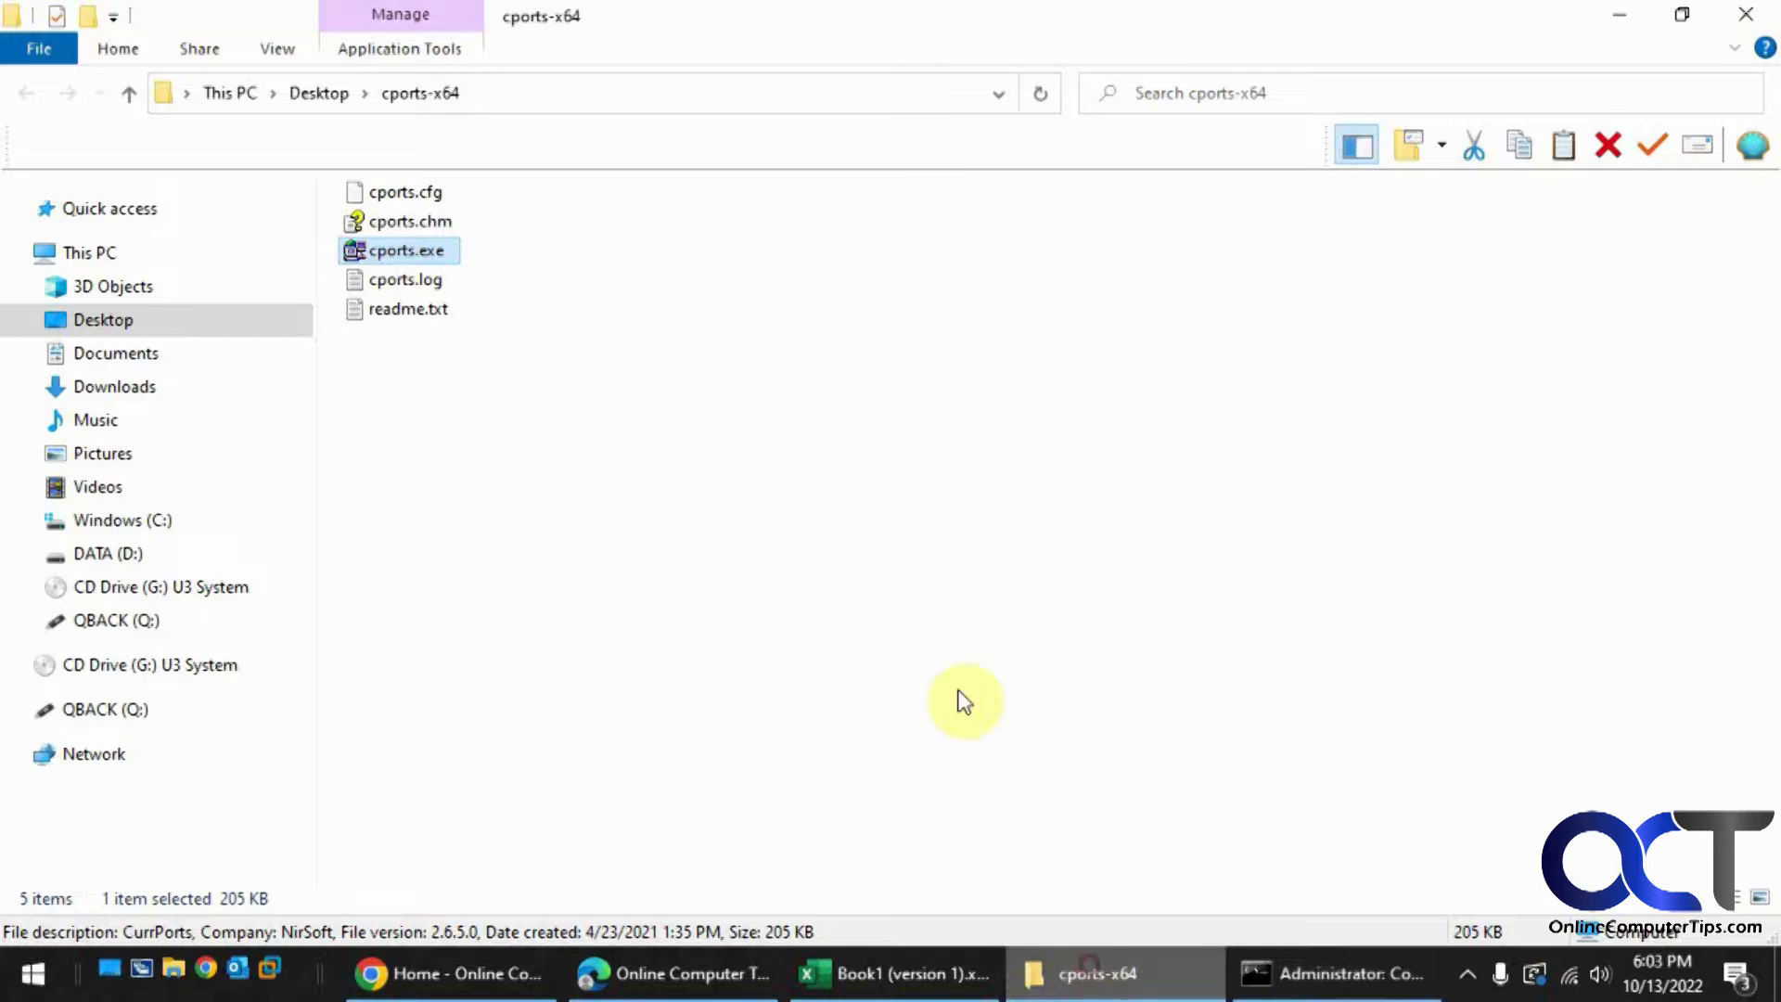
{"action": "mouse_move", "coordinate": [871, 505]}
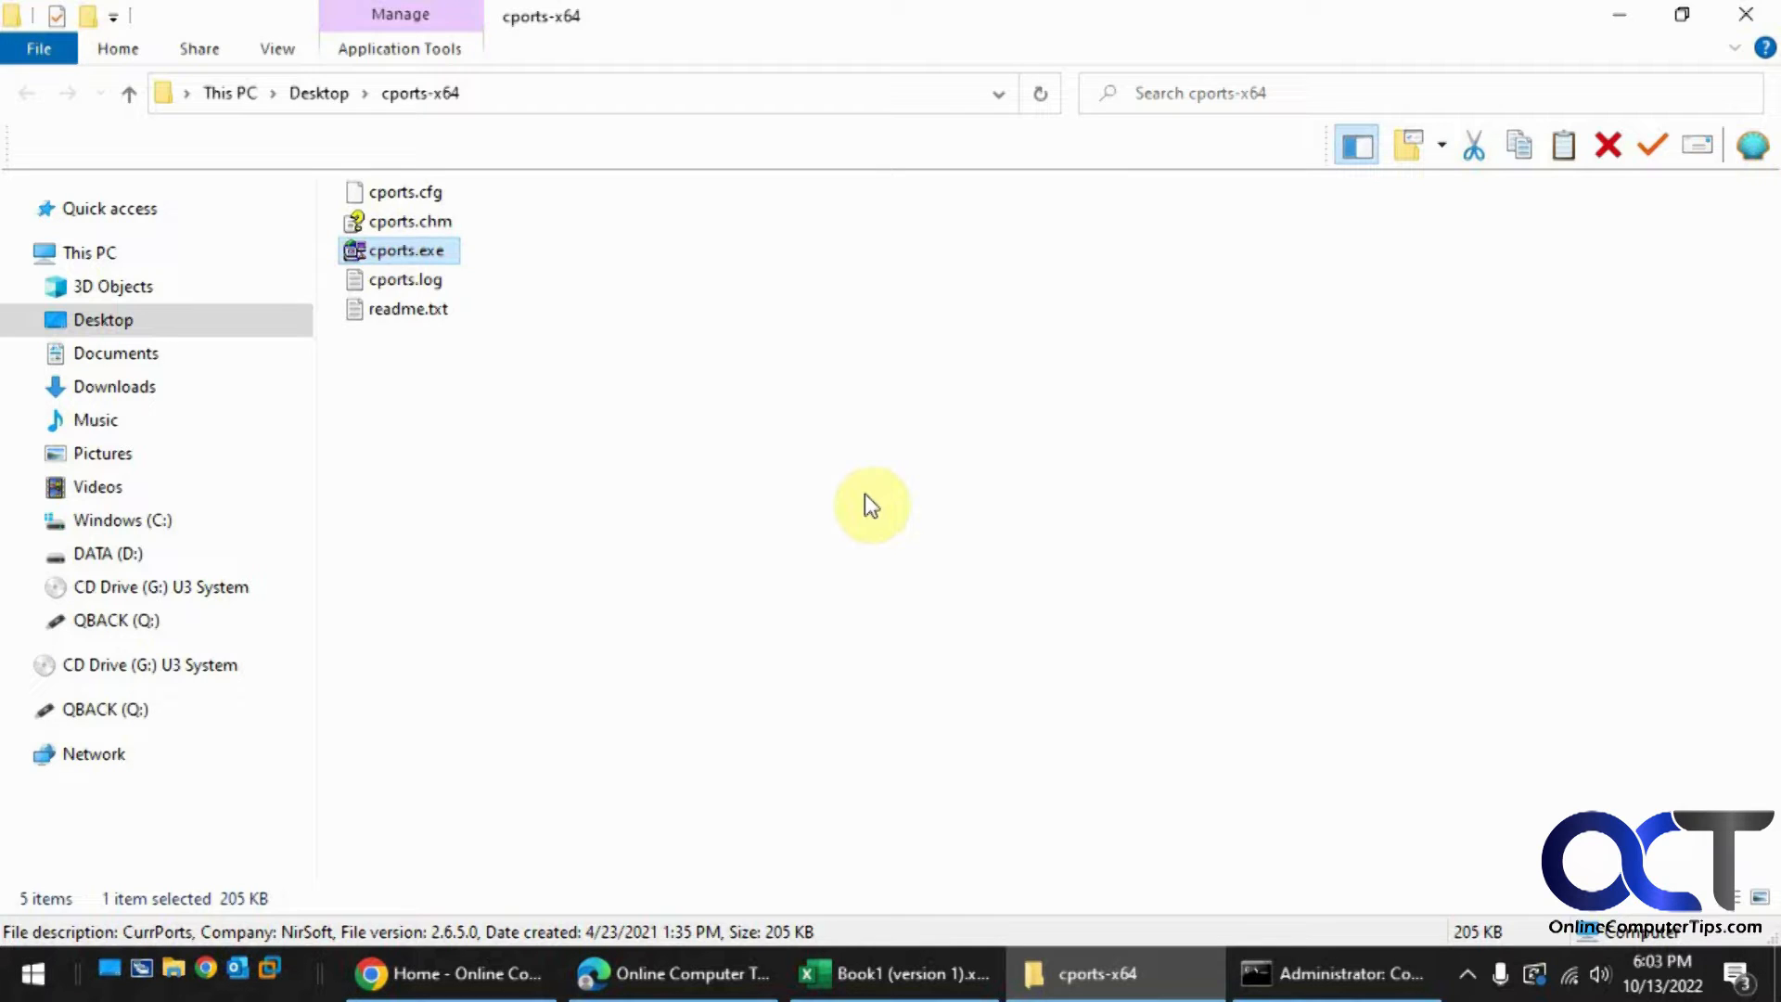
{"action": "mouse_move", "coordinate": [616, 426]}
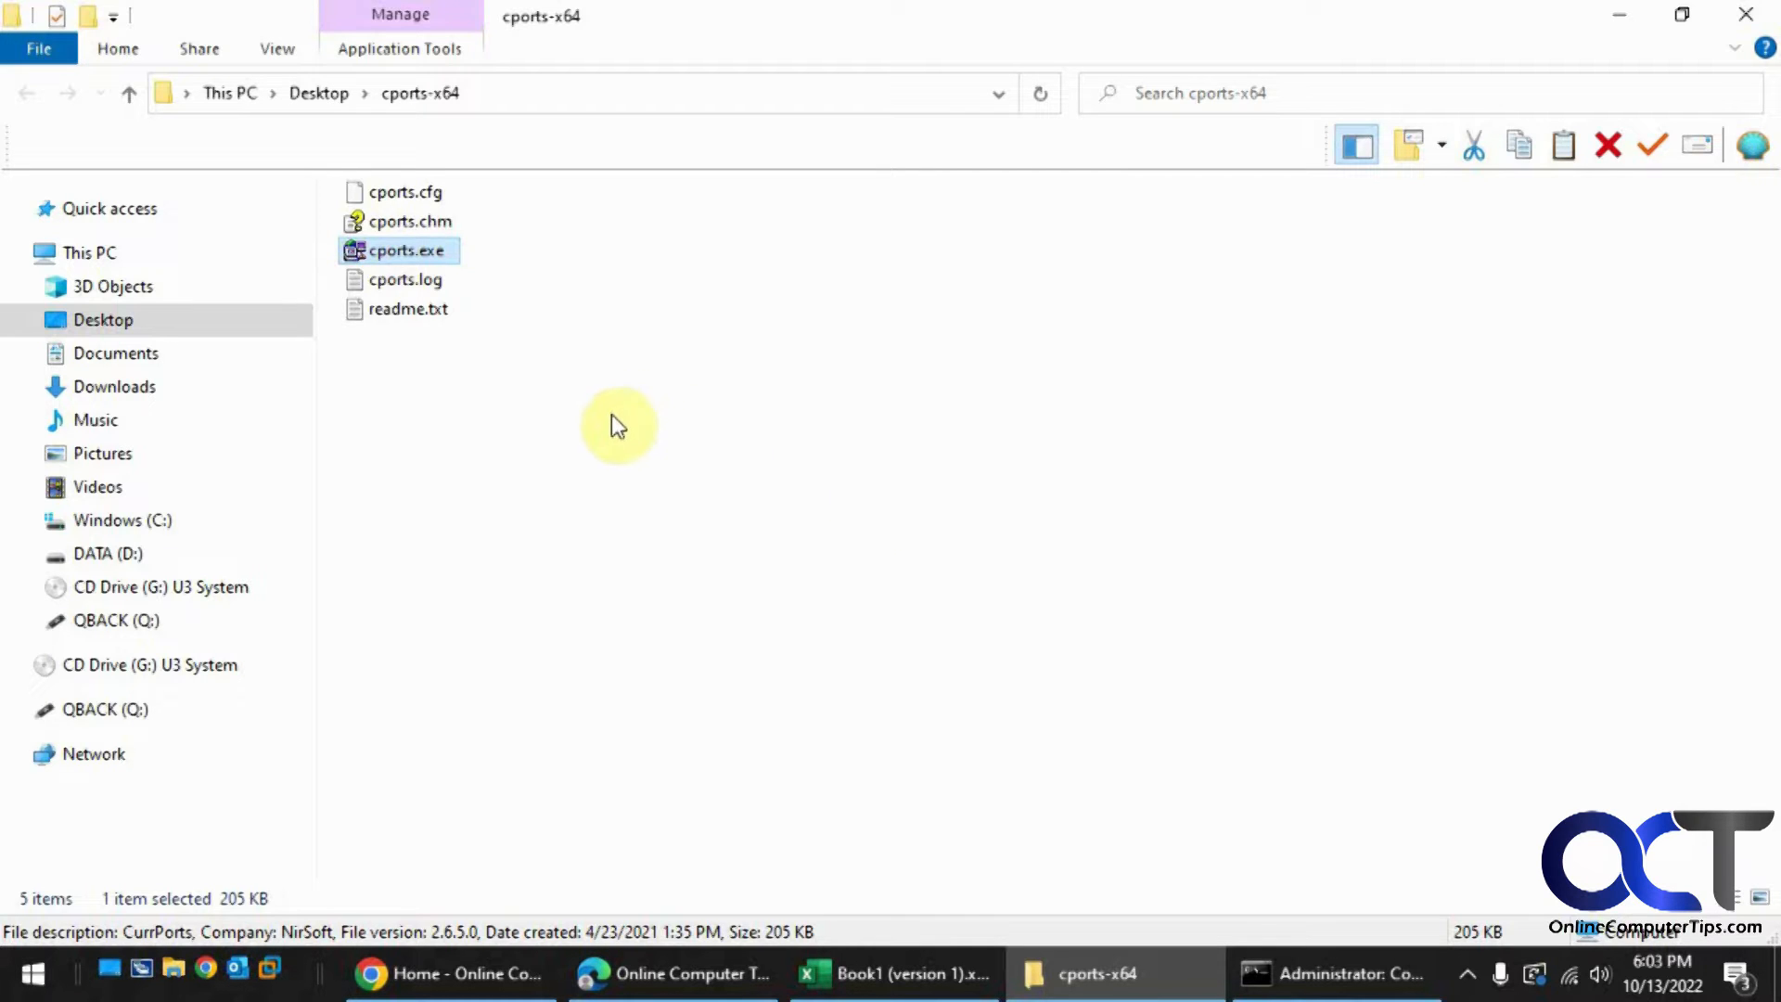
{"action": "mouse_move", "coordinate": [546, 444]}
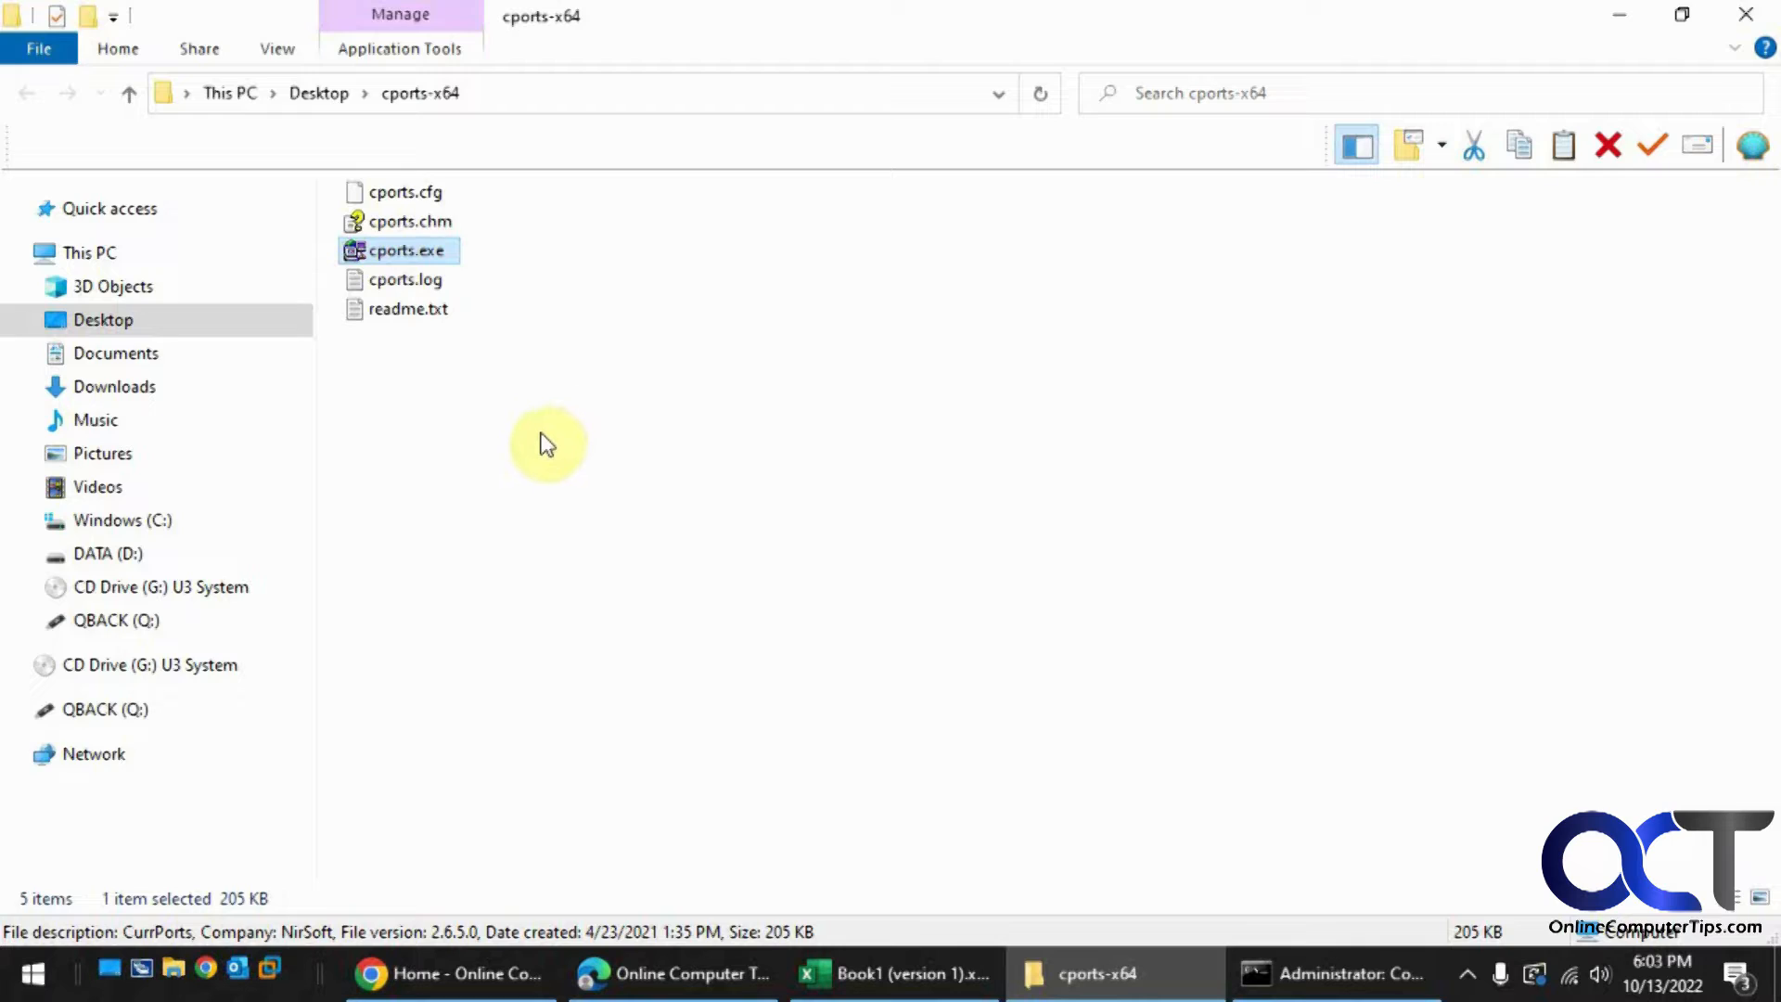
{"action": "mouse_move", "coordinate": [542, 445]}
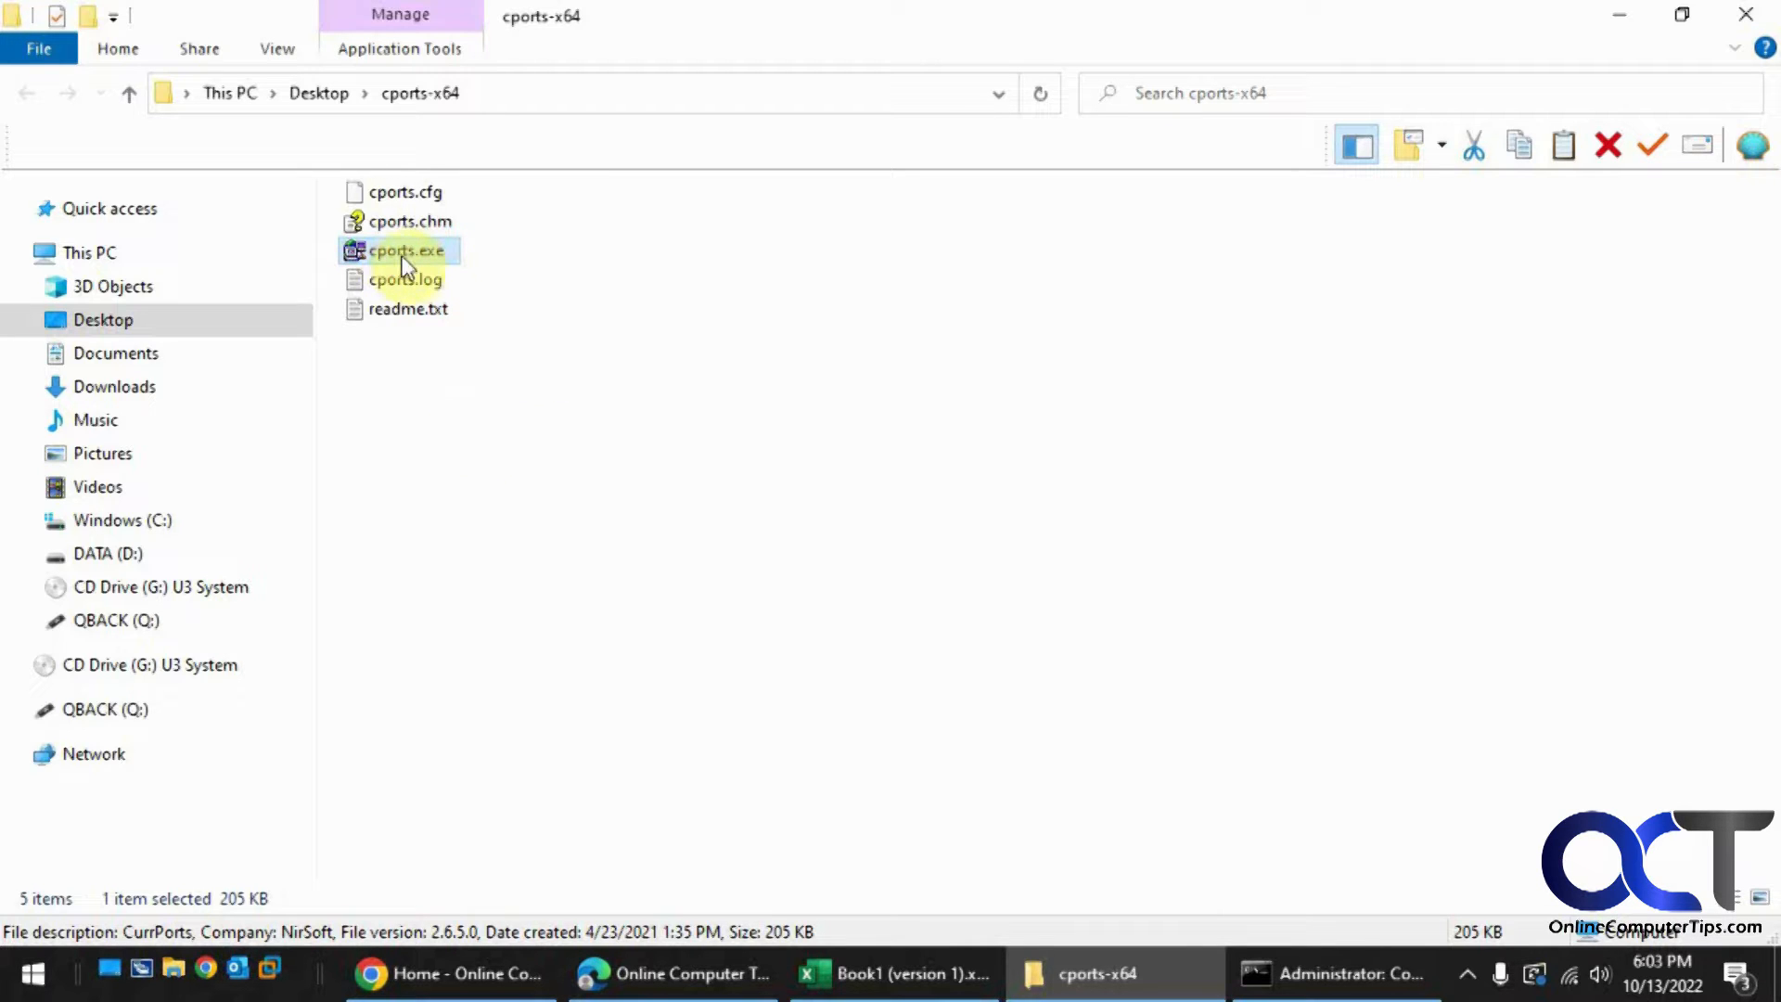
Step: Launch cports.exe and sort its 182 ports by State, then by Remote Address
{"action": "double_click", "coordinate": [405, 250]}
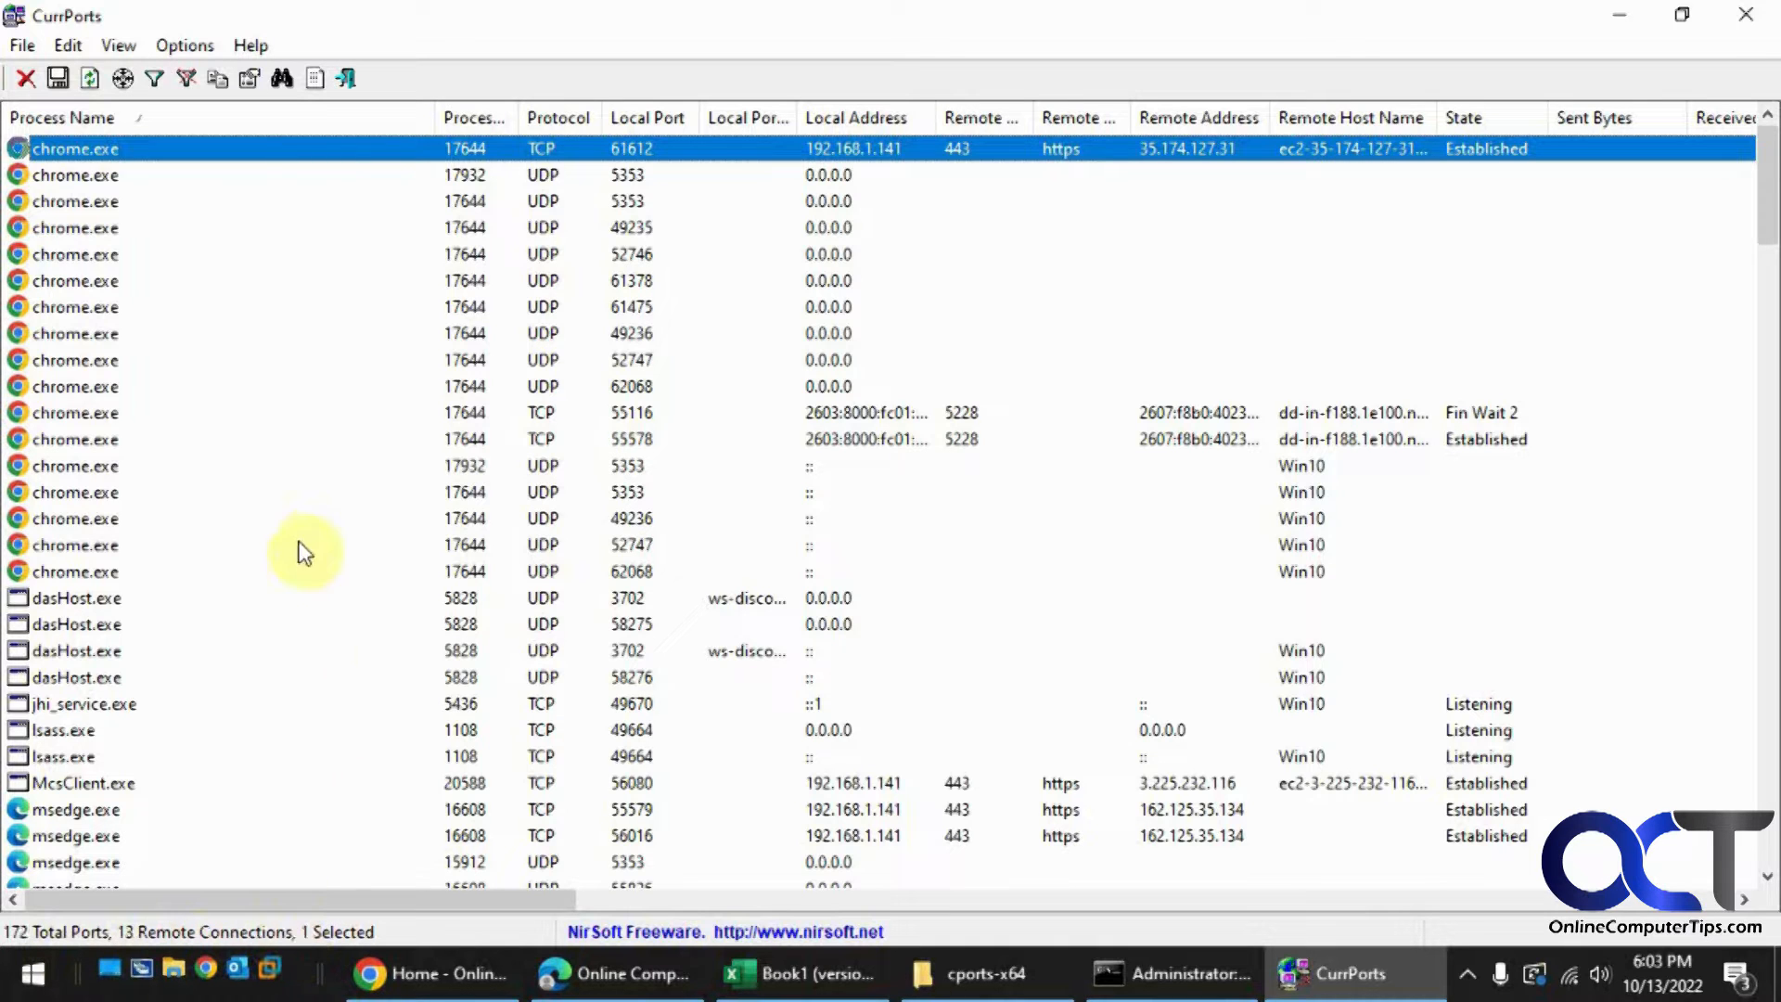
{"action": "left_click", "coordinate": [64, 118]}
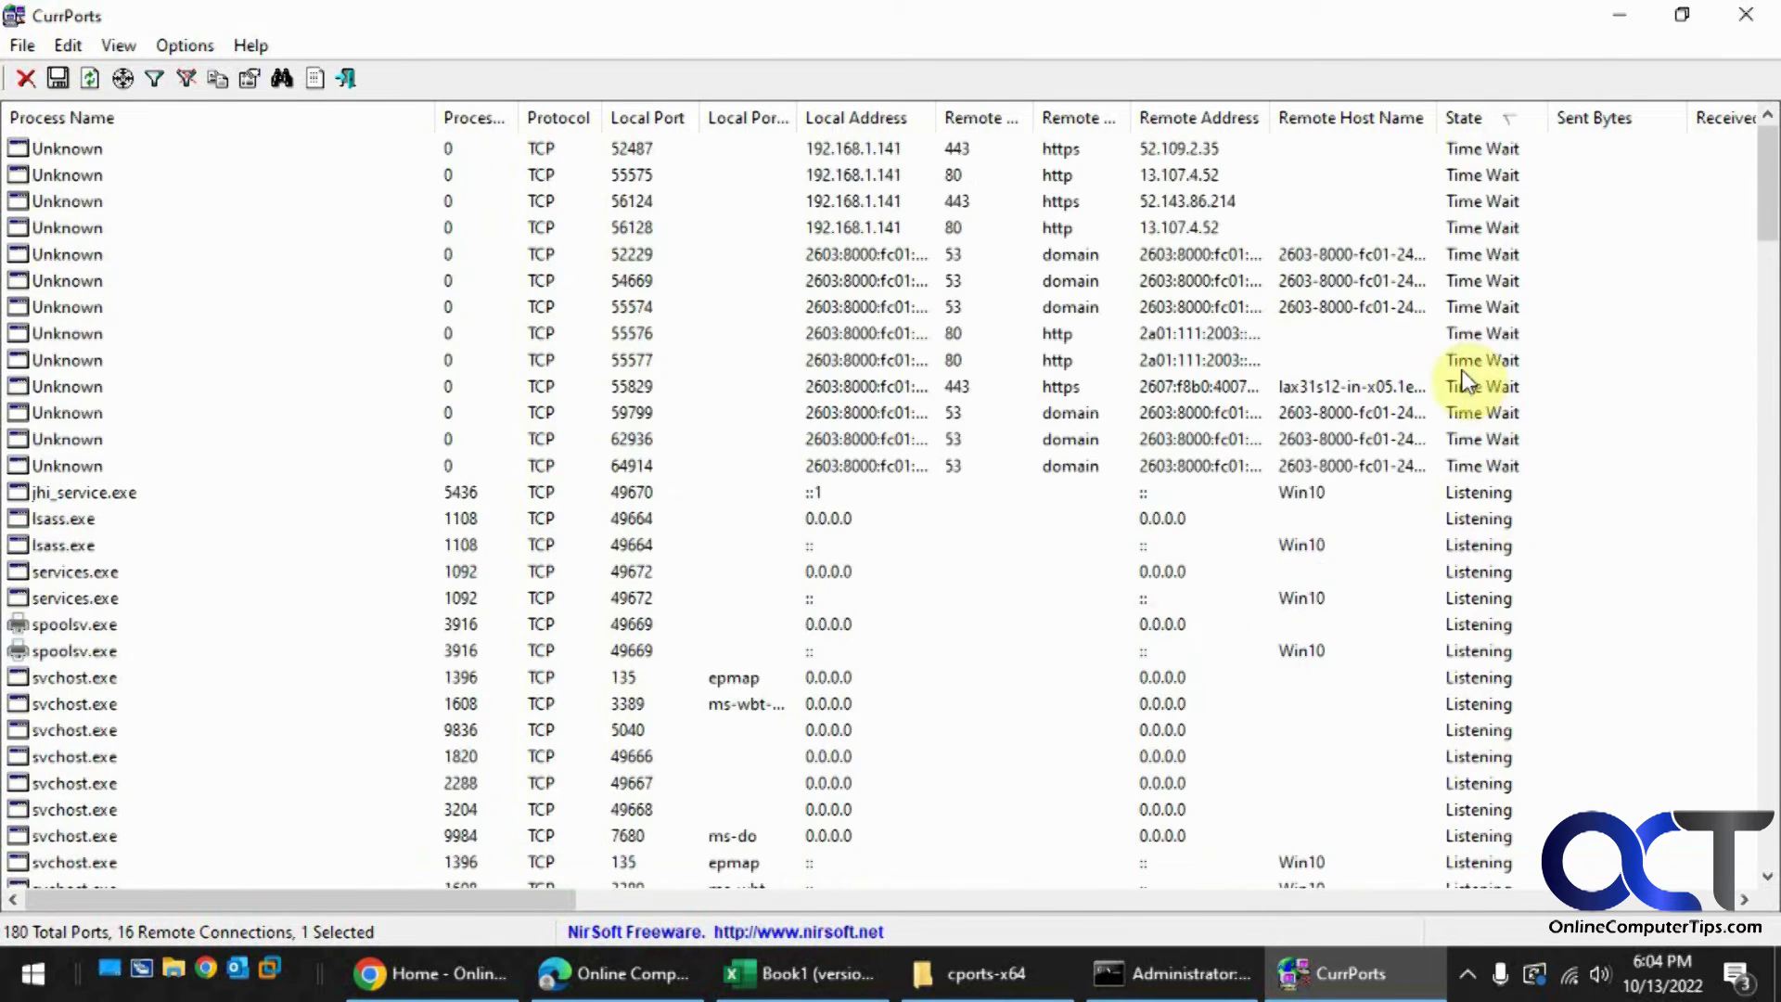
{"action": "left_click", "coordinate": [1077, 116]}
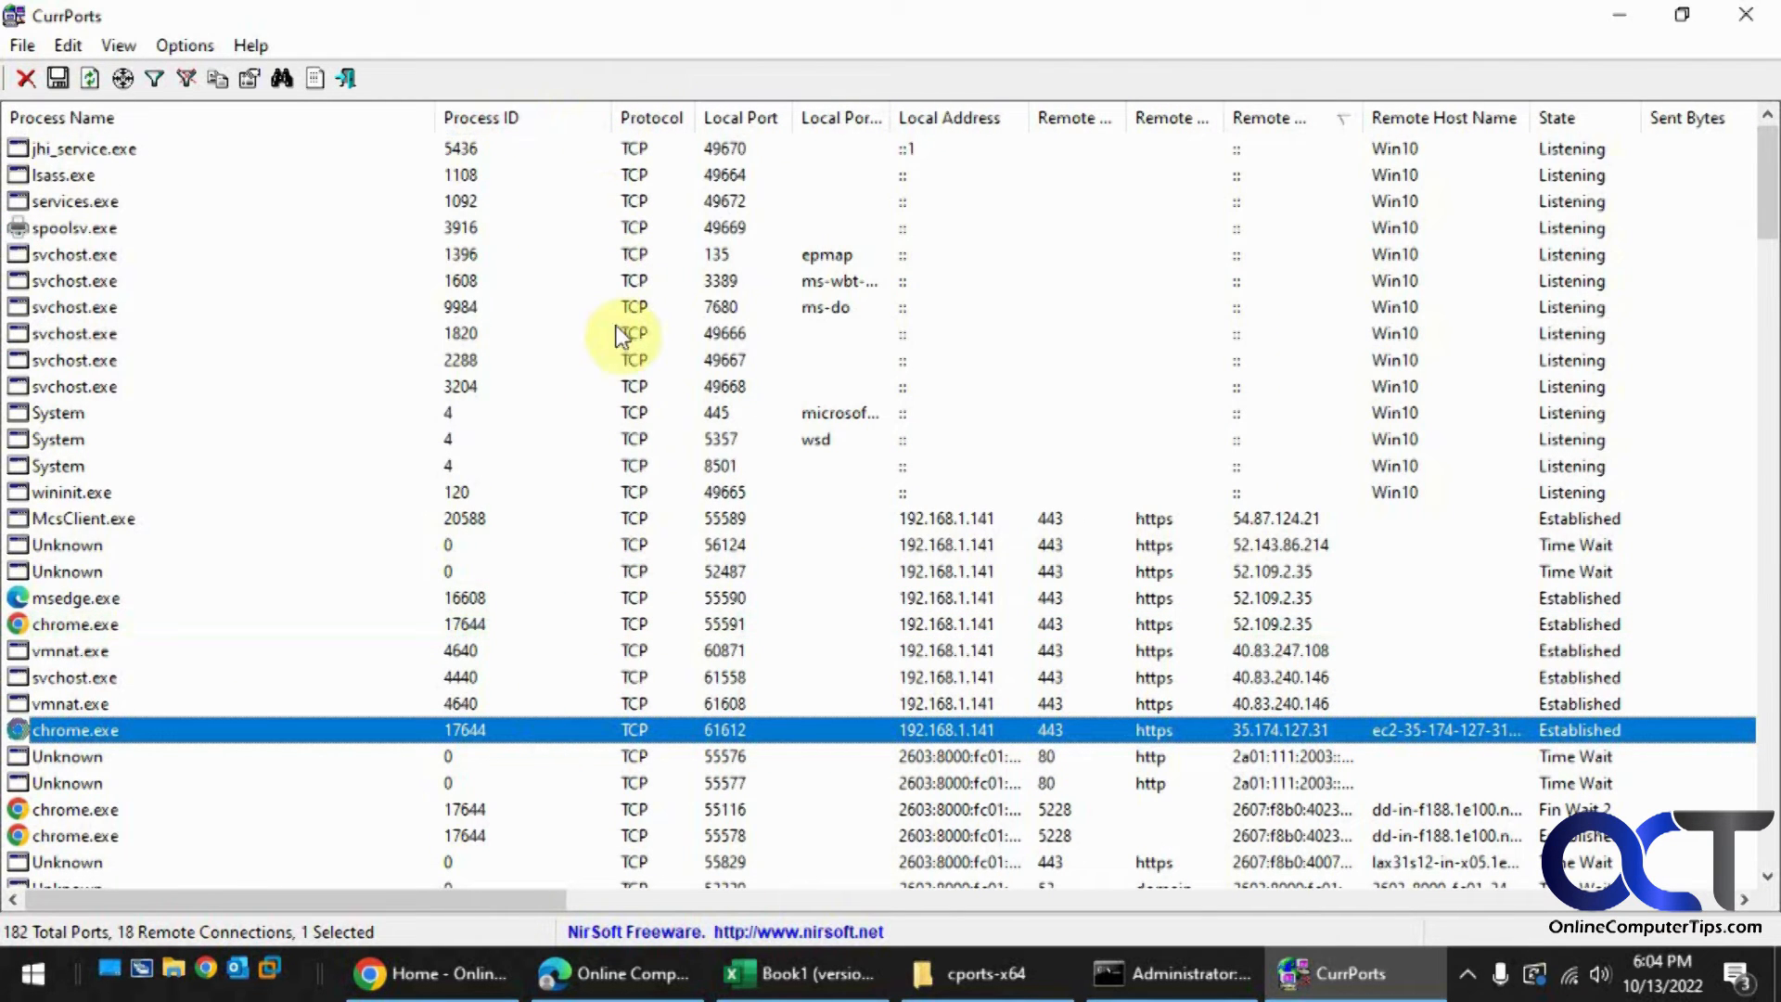
Step: Enable Log Changes from the CurrPorts File menu
{"action": "left_click", "coordinate": [20, 46]}
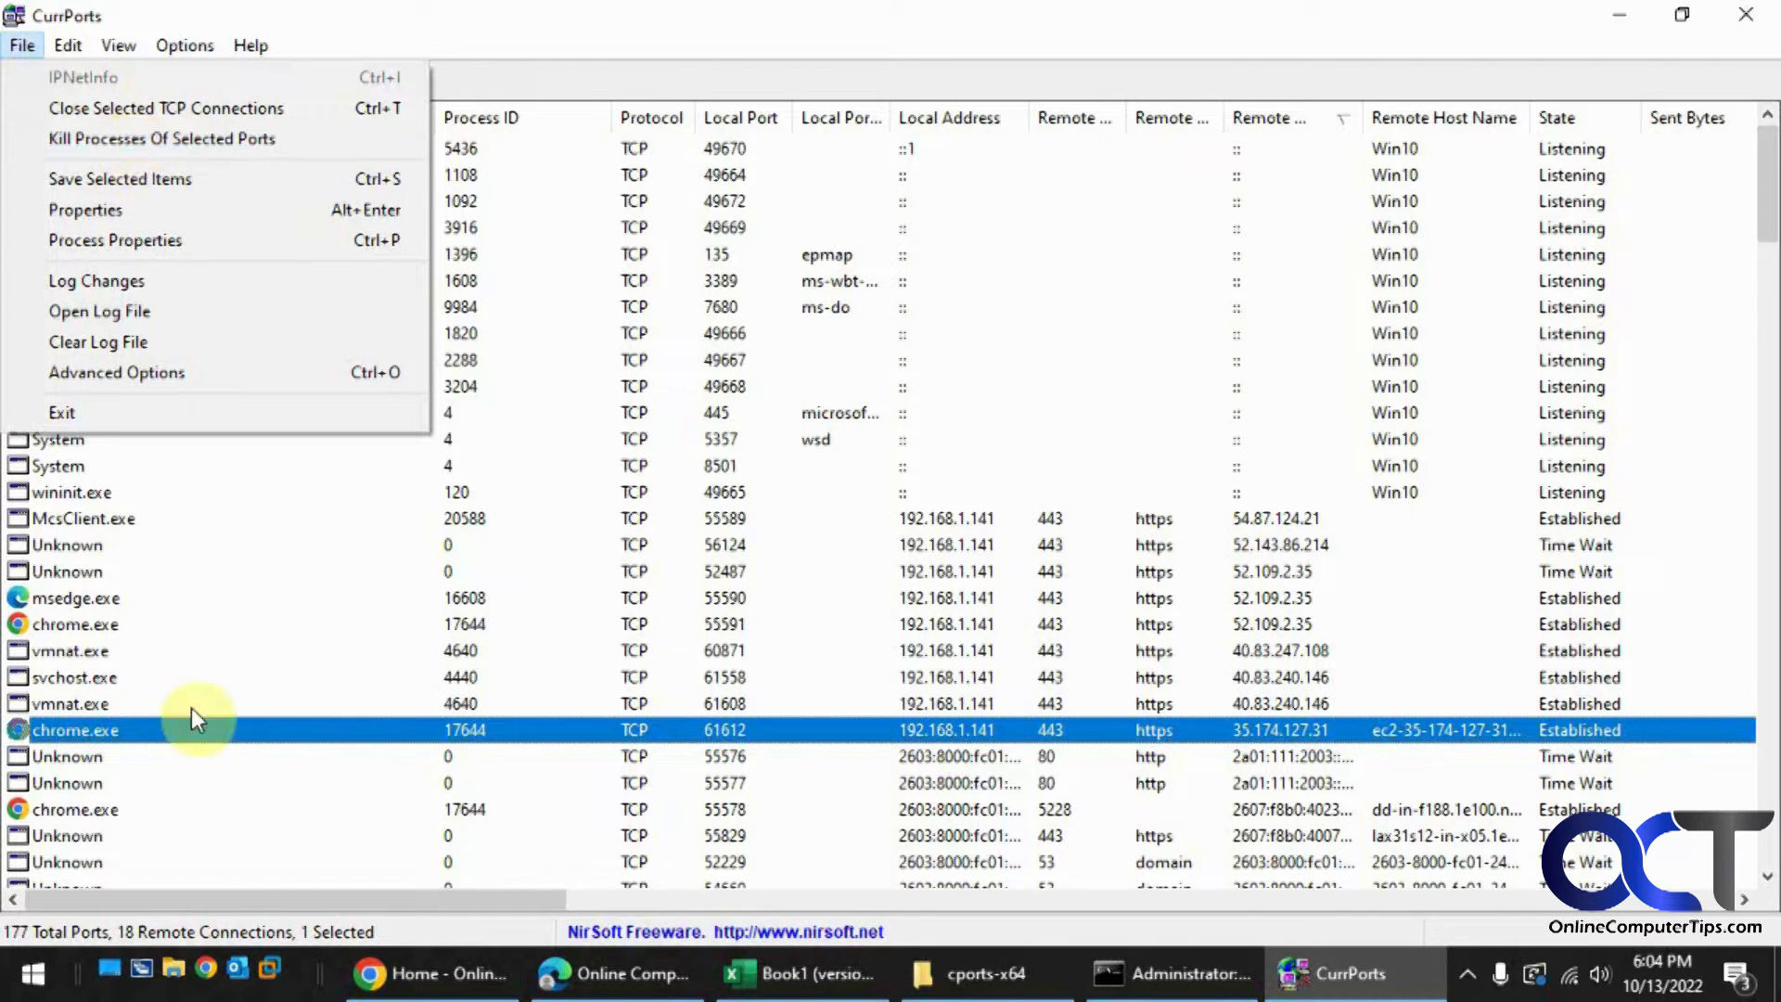
{"action": "mouse_move", "coordinate": [189, 297]}
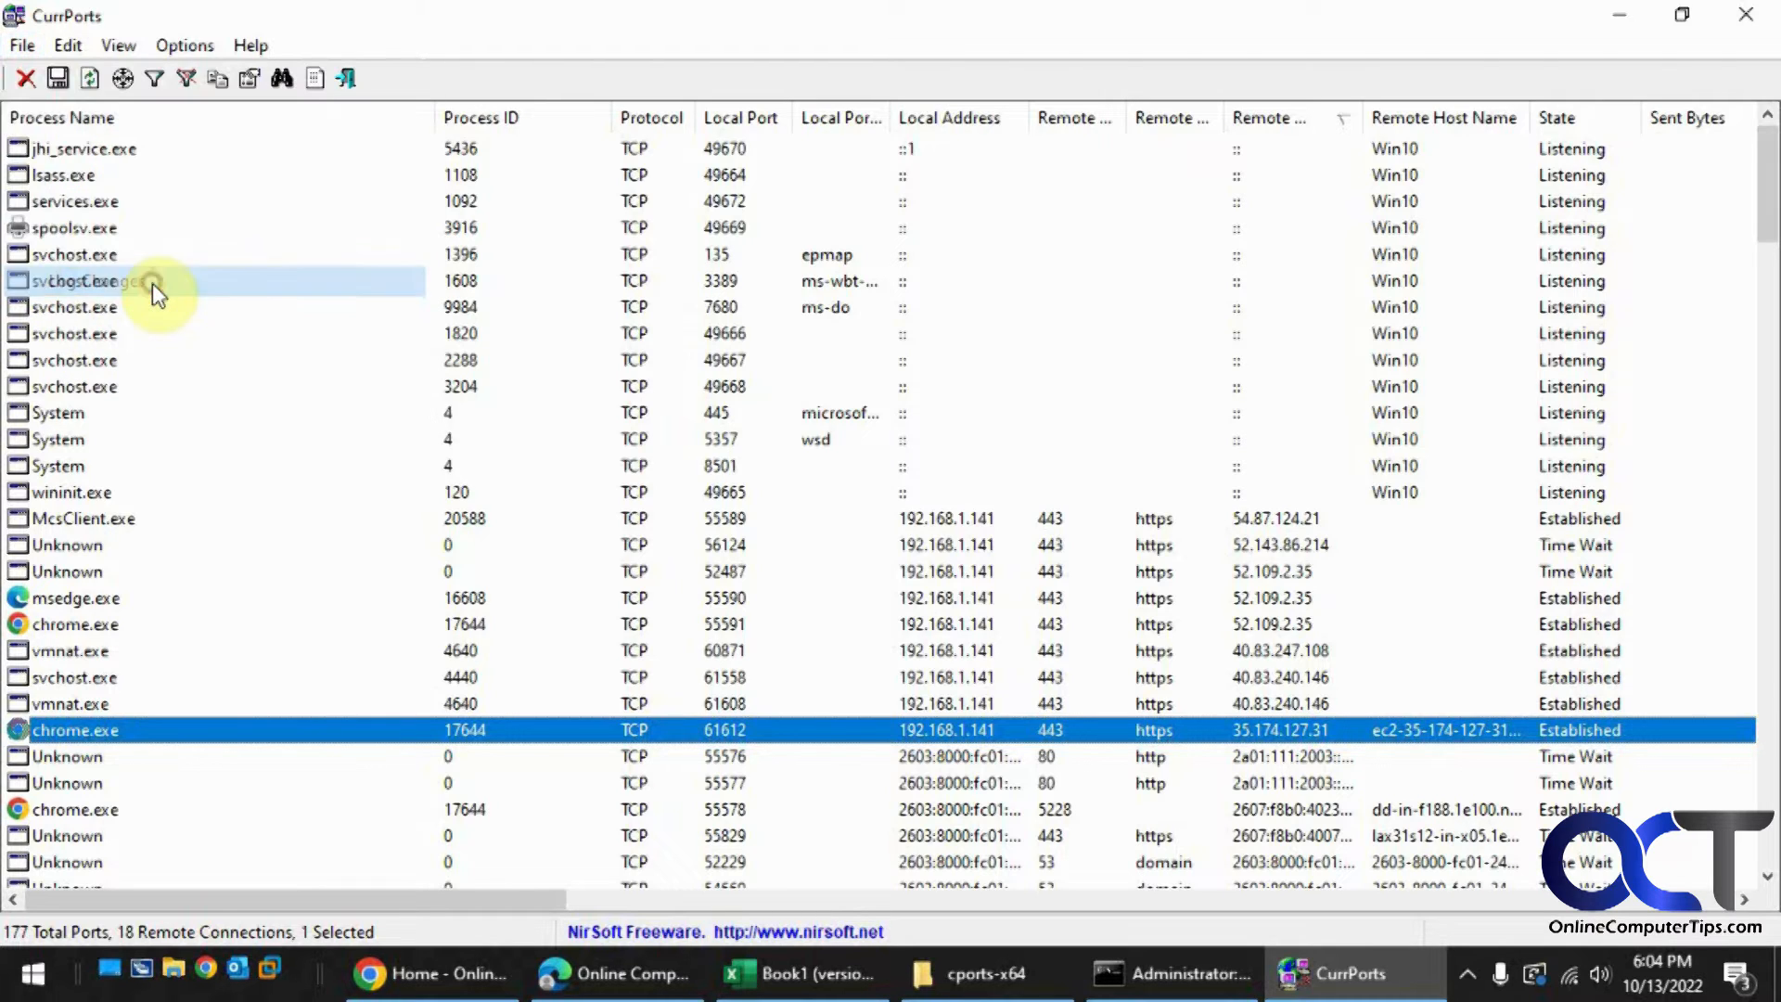
{"action": "mouse_move", "coordinate": [261, 401]}
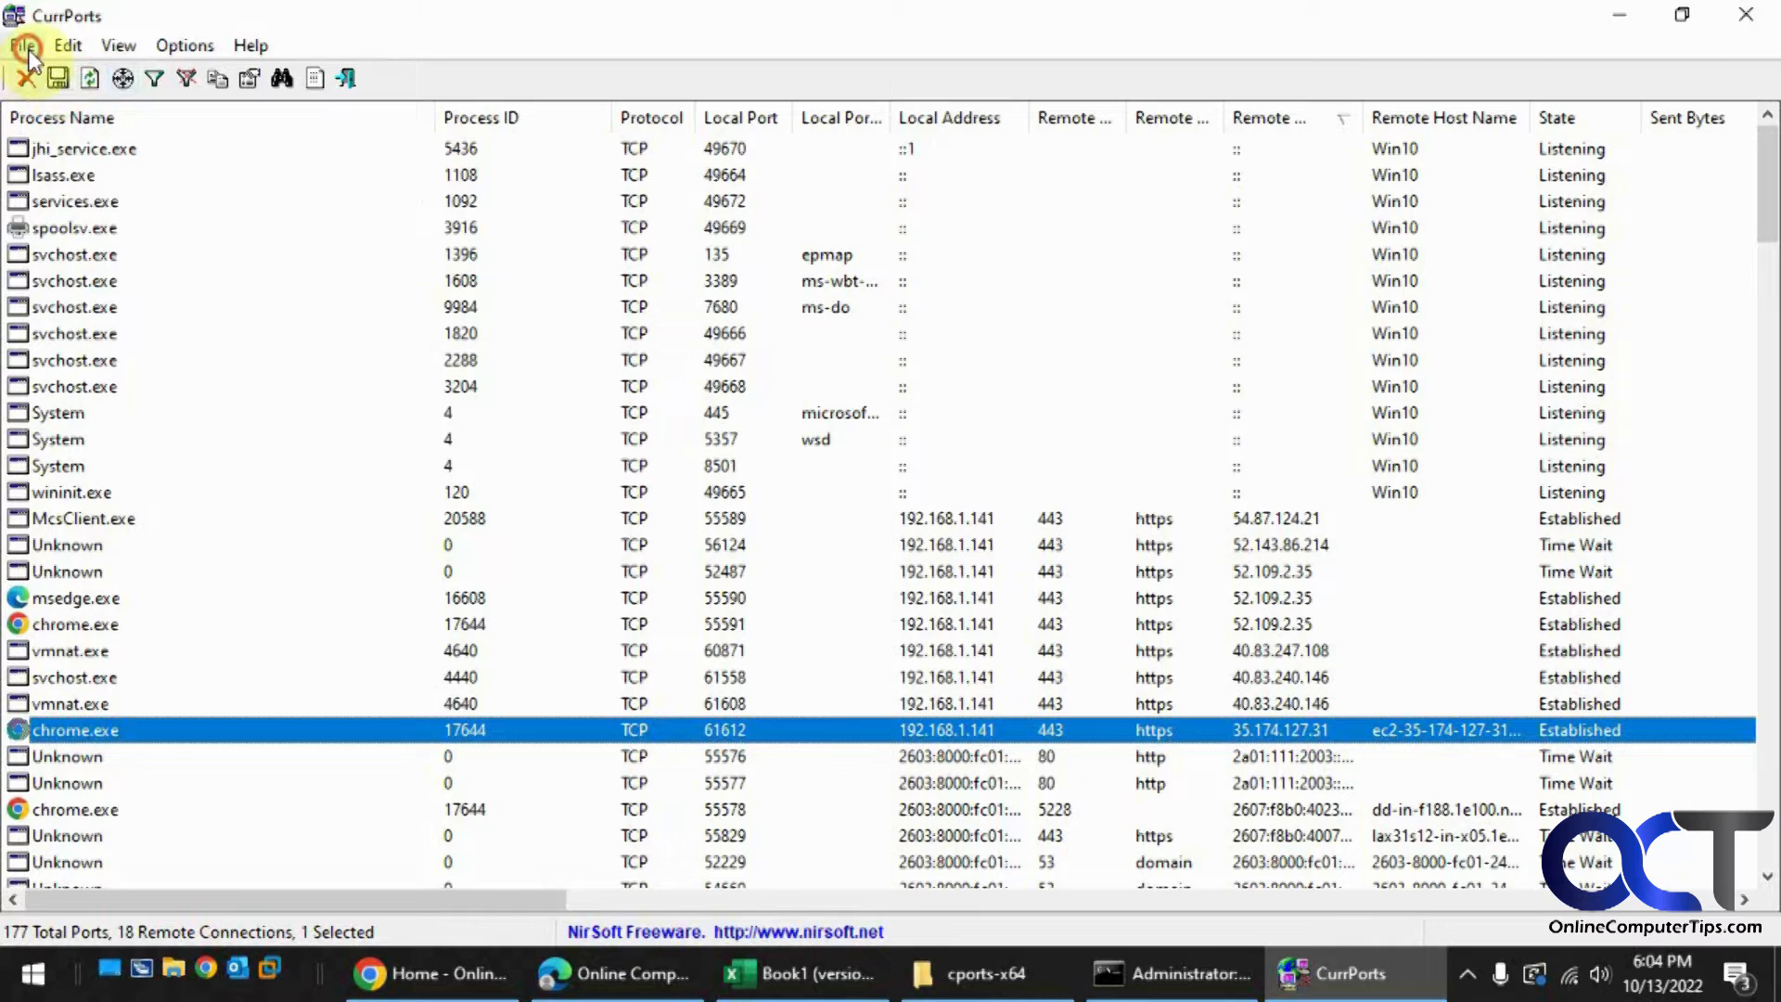
{"action": "left_click", "coordinate": [67, 45]}
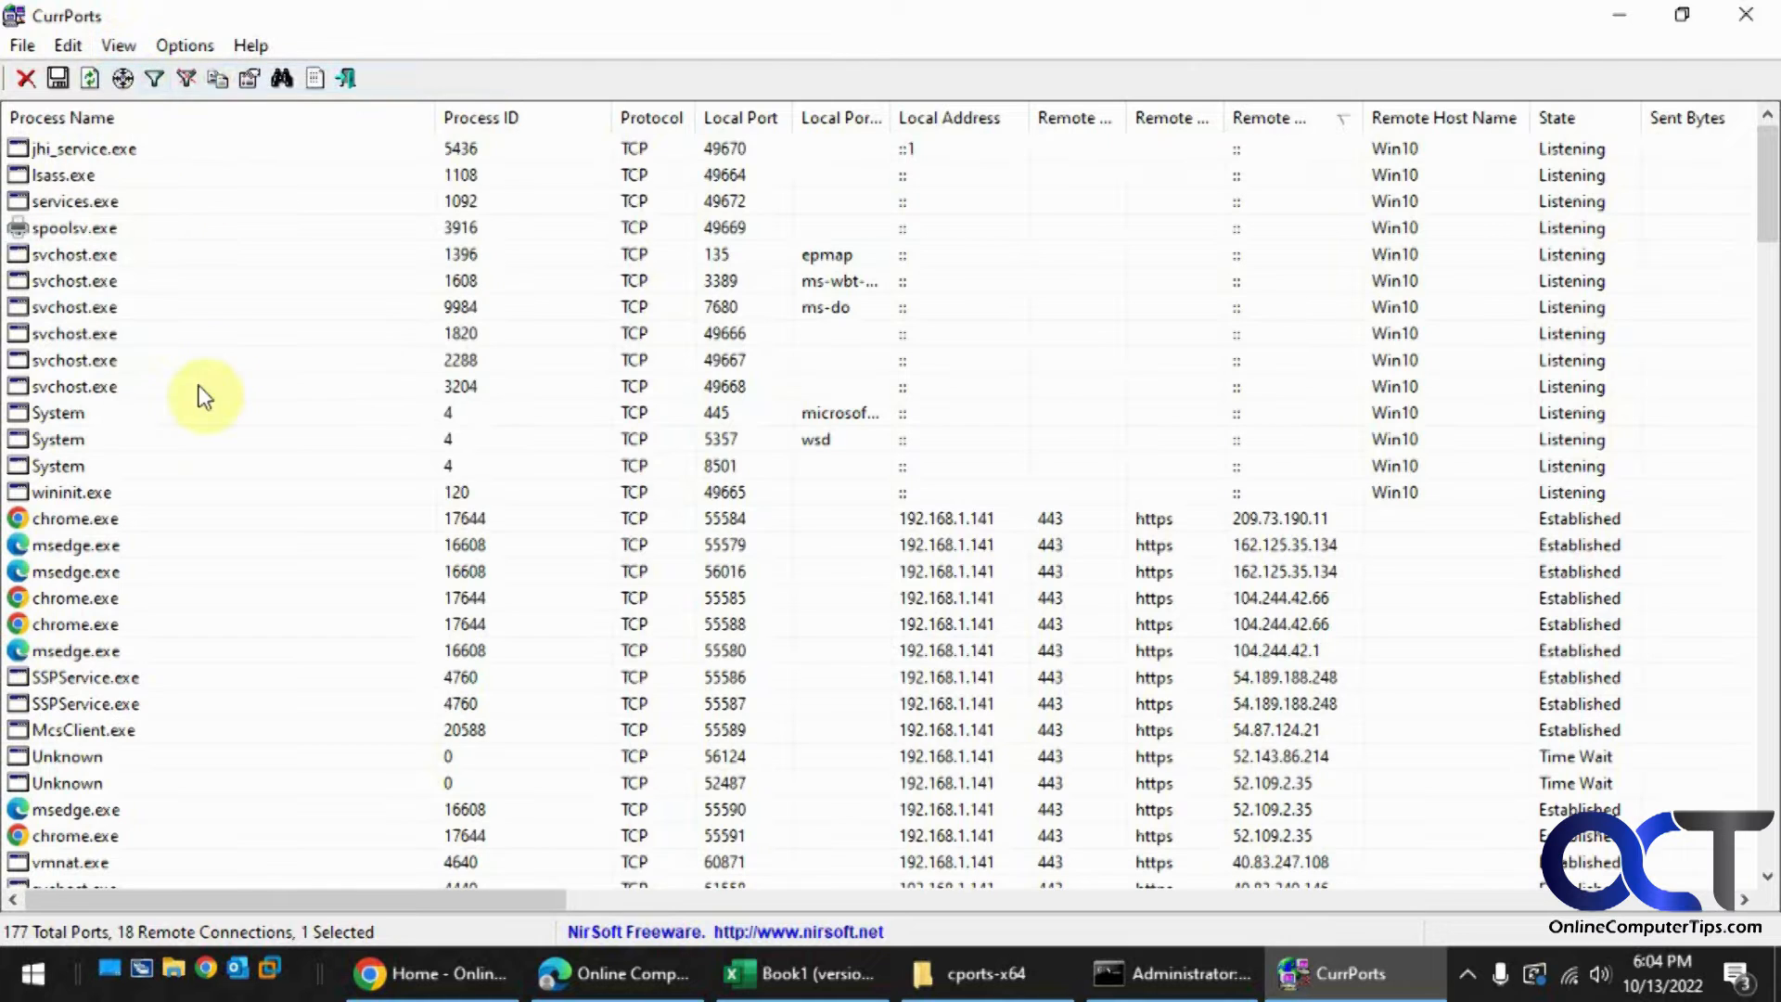
{"action": "left_click", "coordinate": [116, 45]}
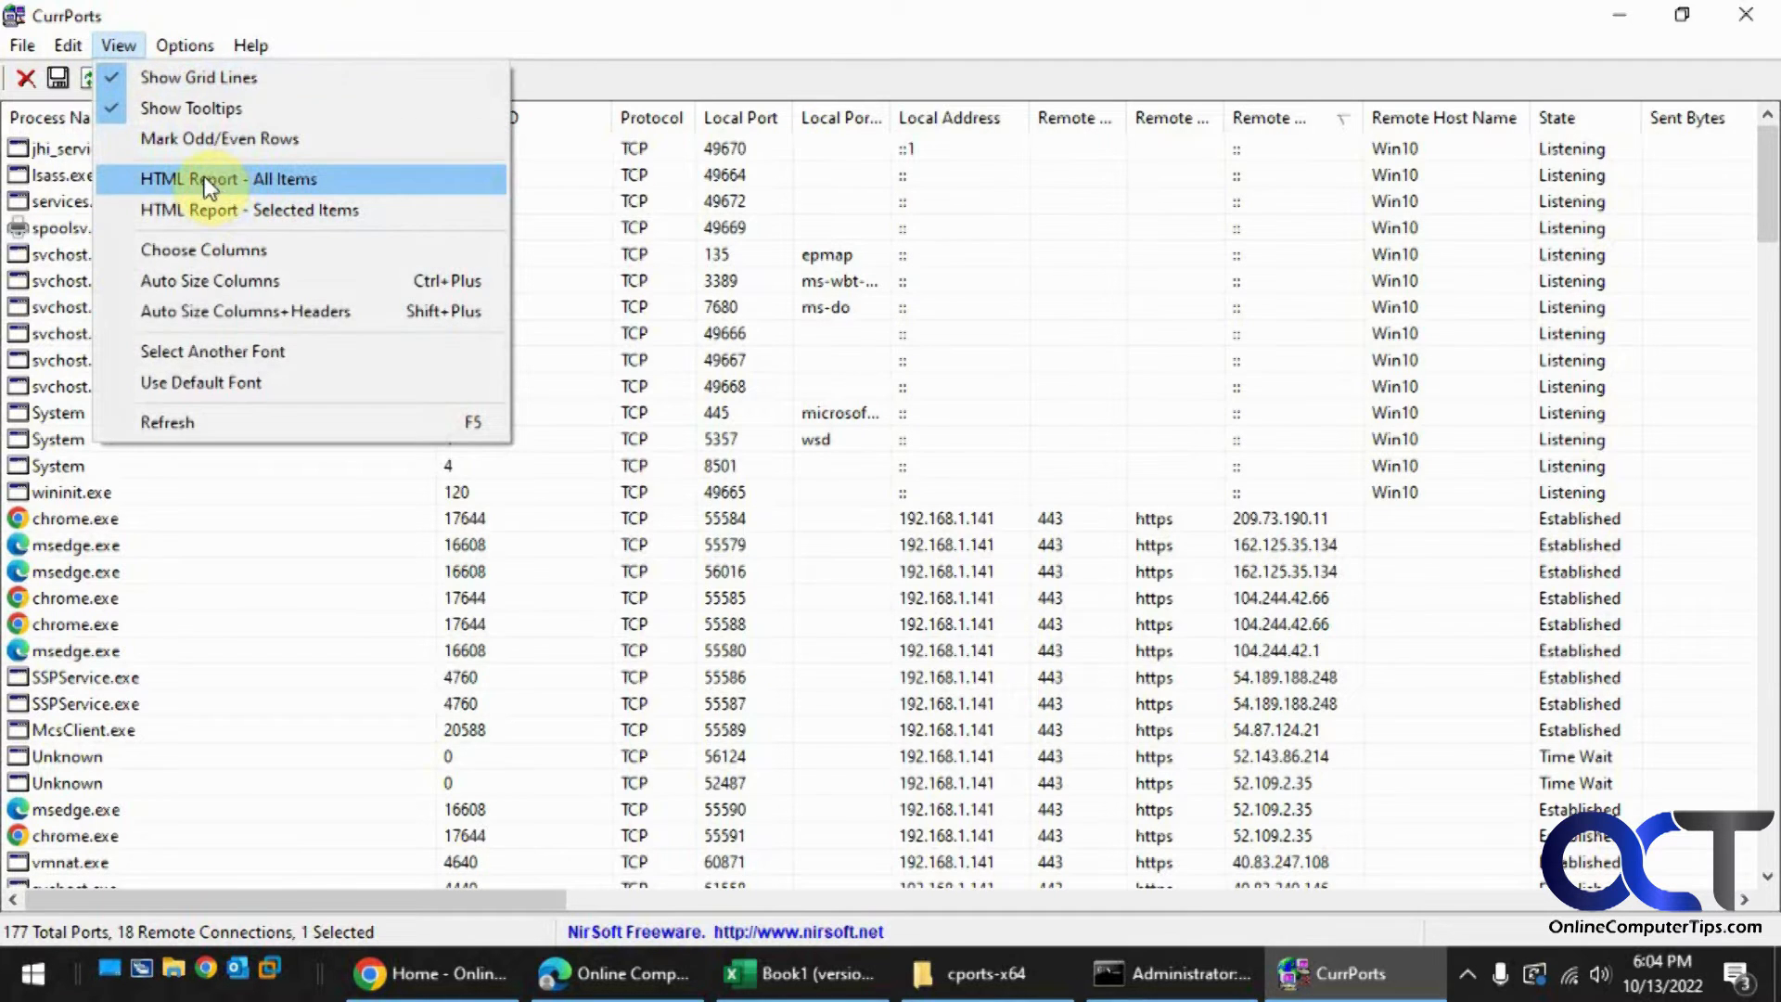
{"action": "left_click", "coordinate": [203, 249]}
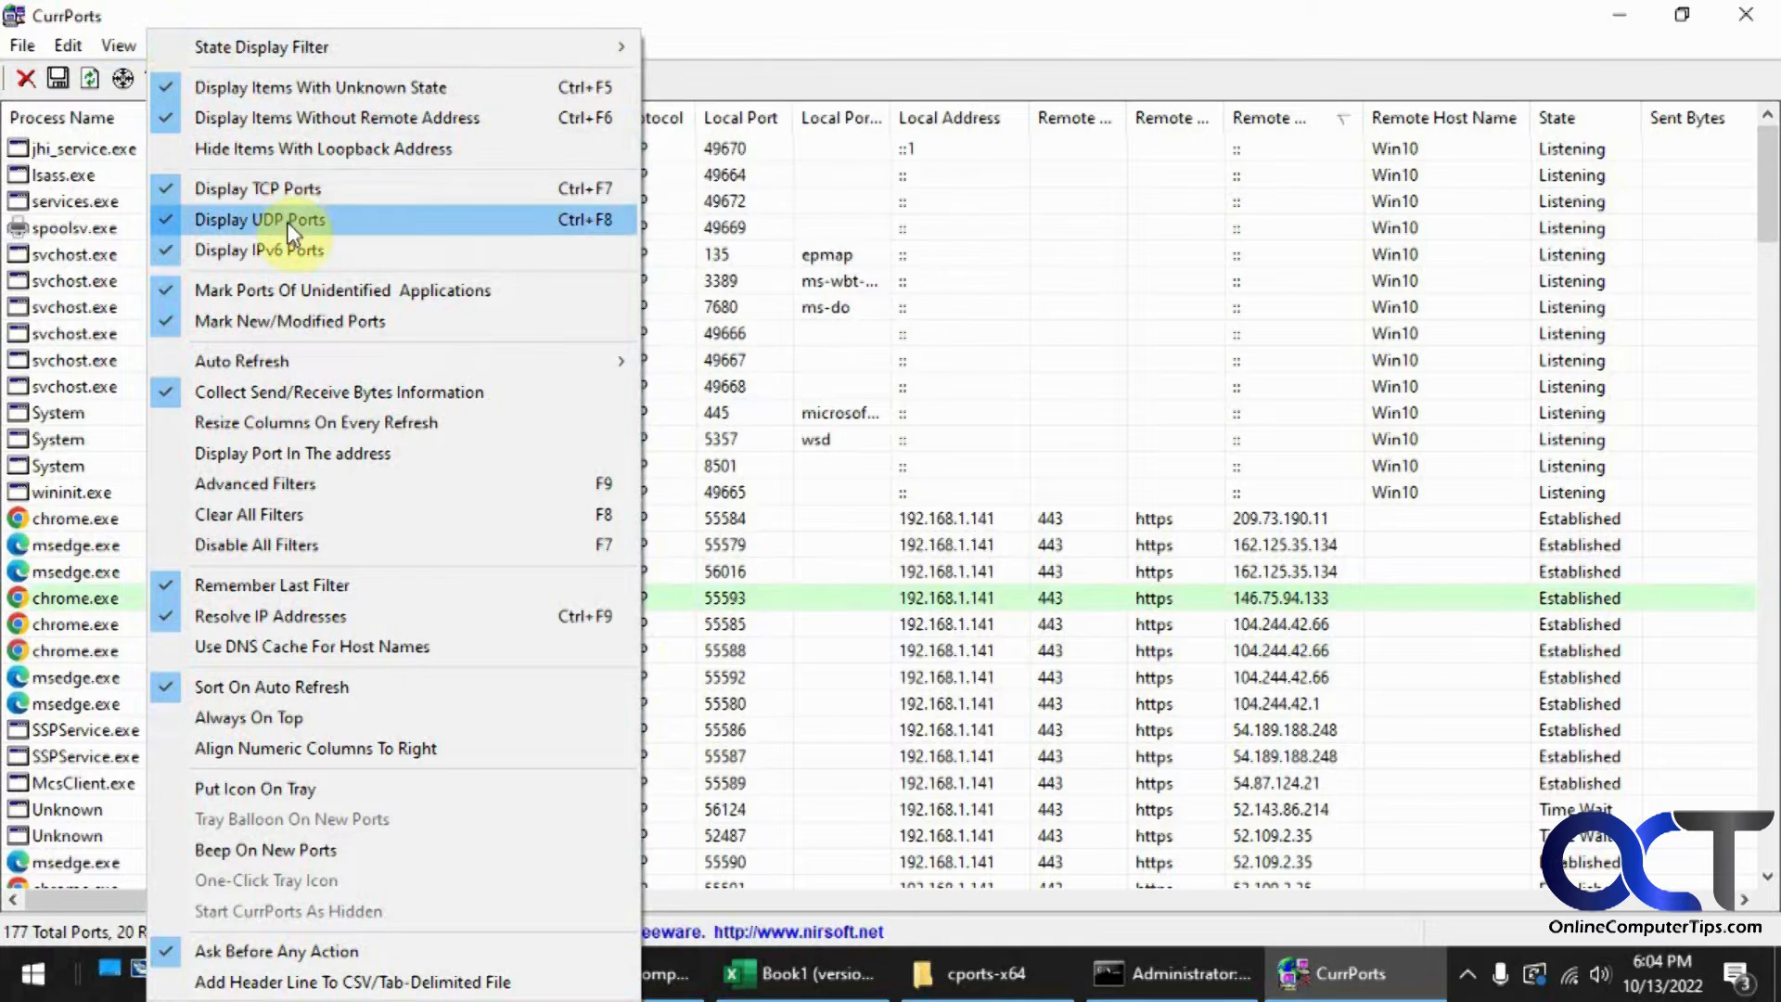
{"action": "mouse_move", "coordinate": [283, 188]}
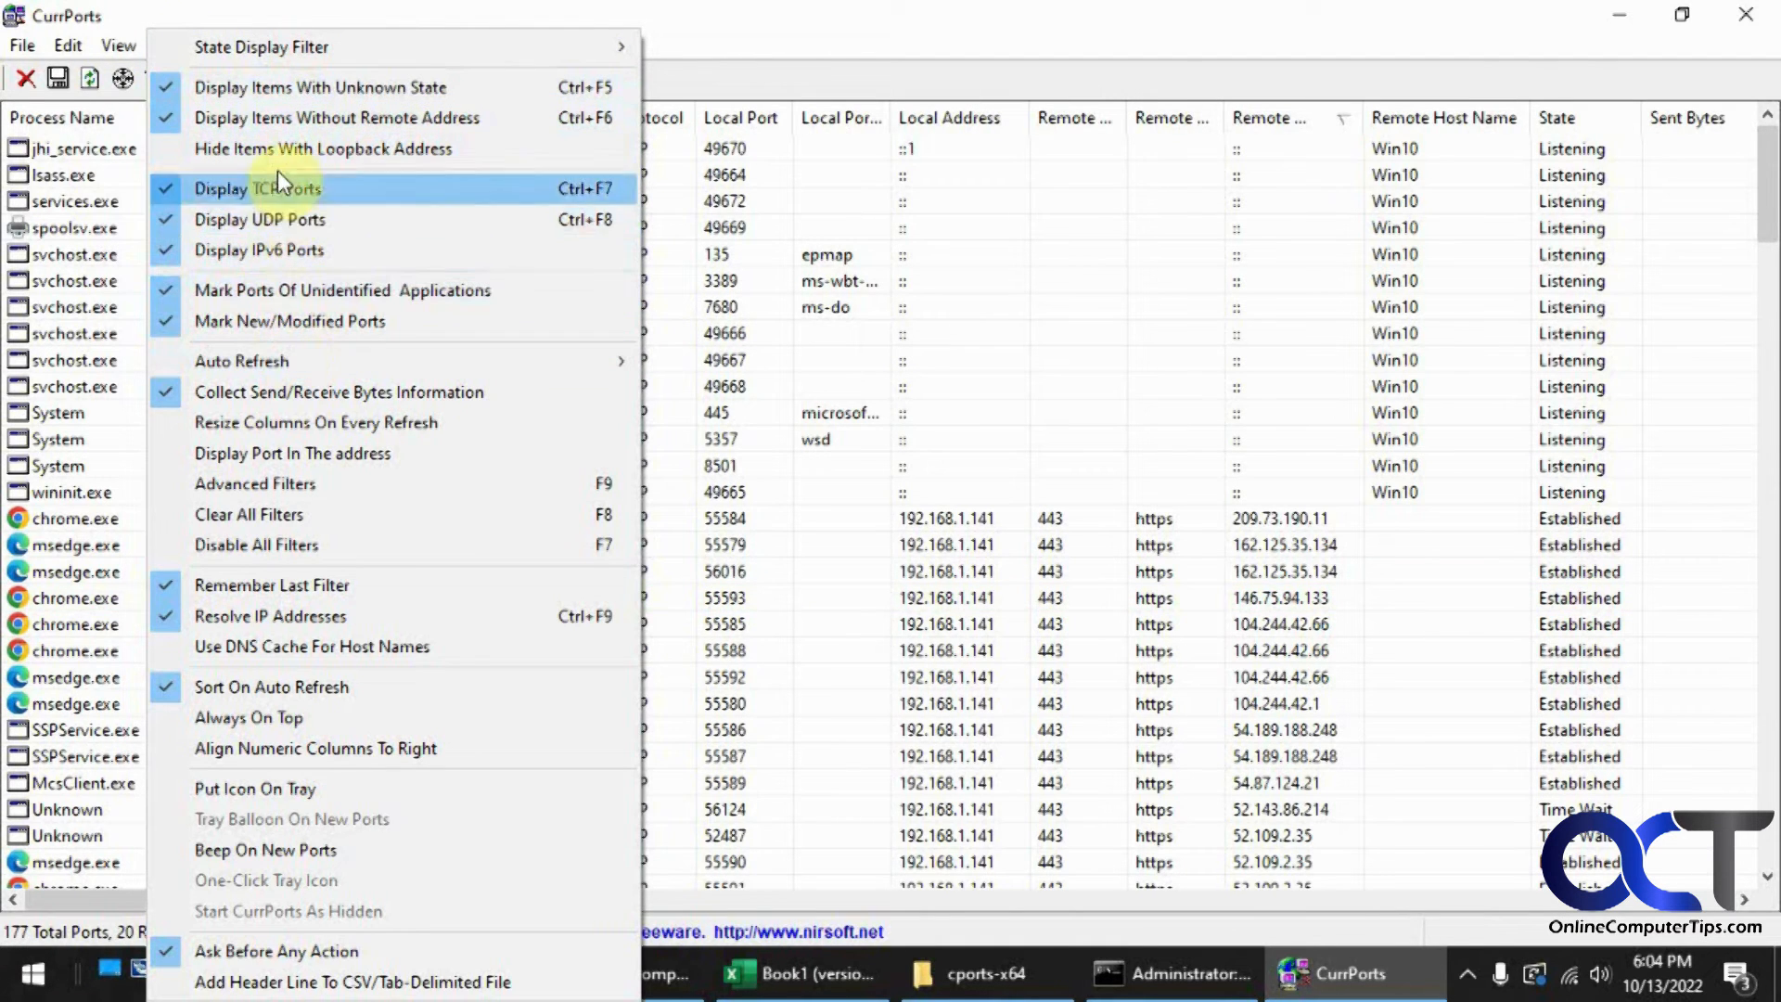
{"action": "mouse_move", "coordinate": [300, 250]}
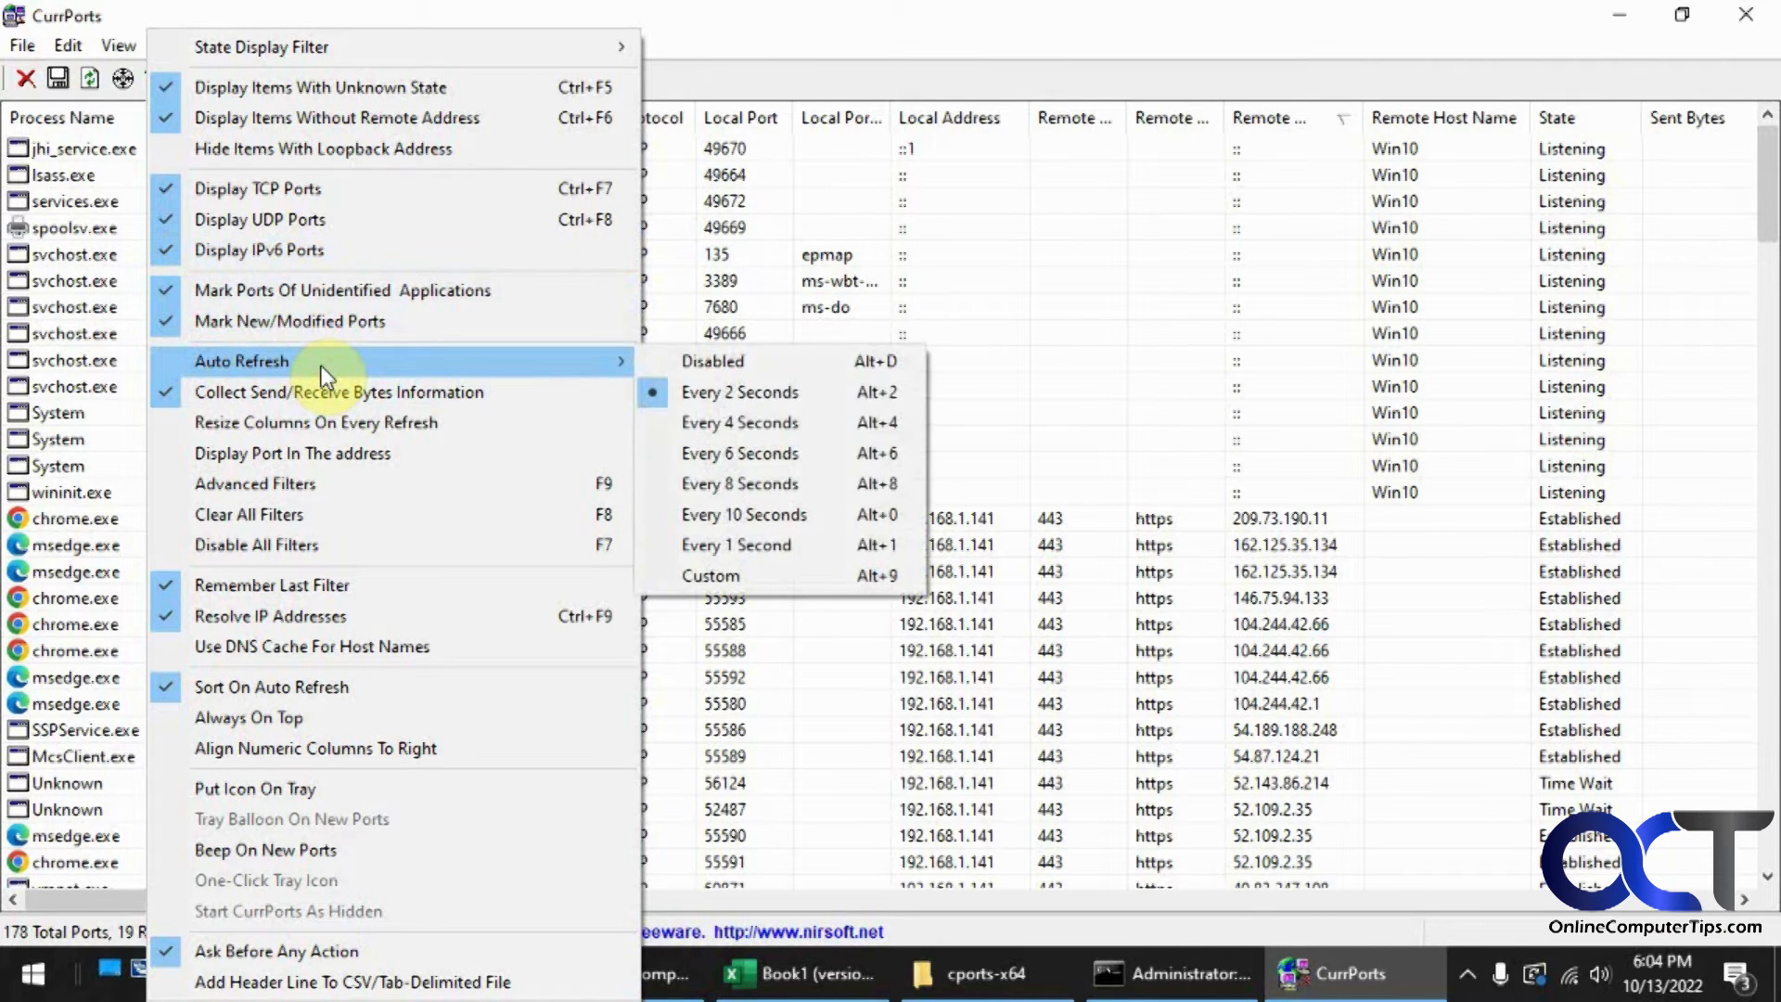
{"action": "mouse_move", "coordinate": [318, 453]}
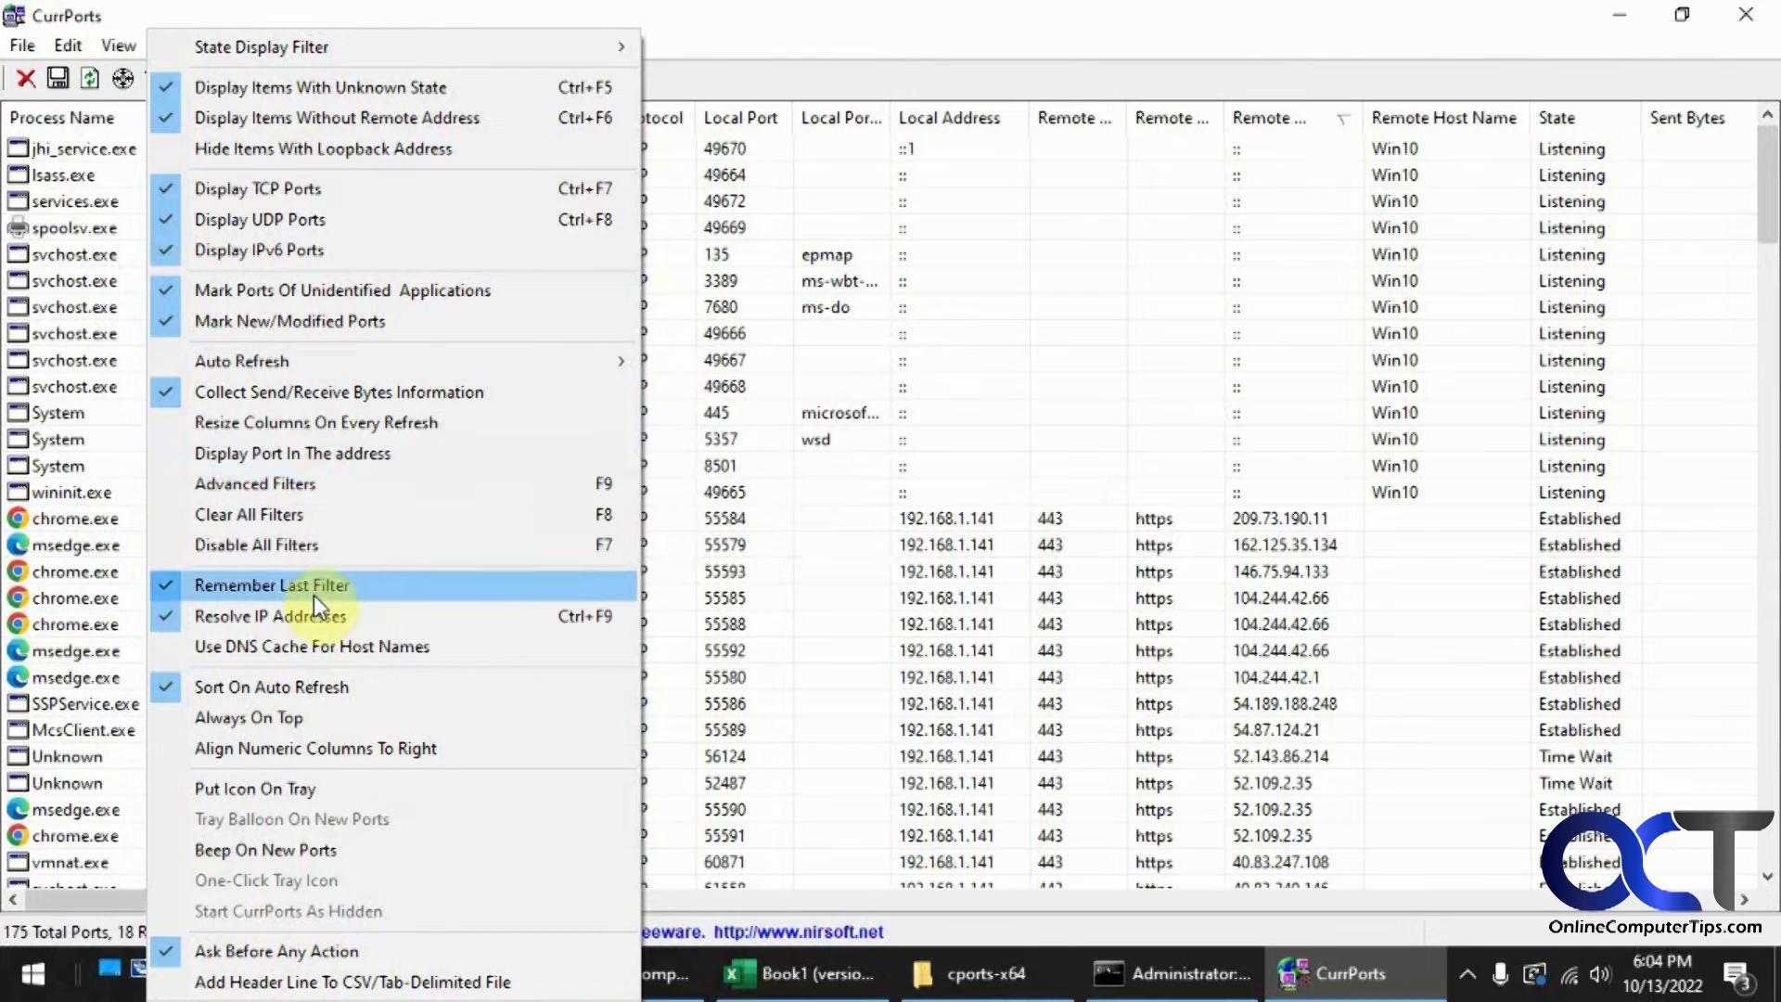
{"action": "mouse_move", "coordinate": [318, 880]}
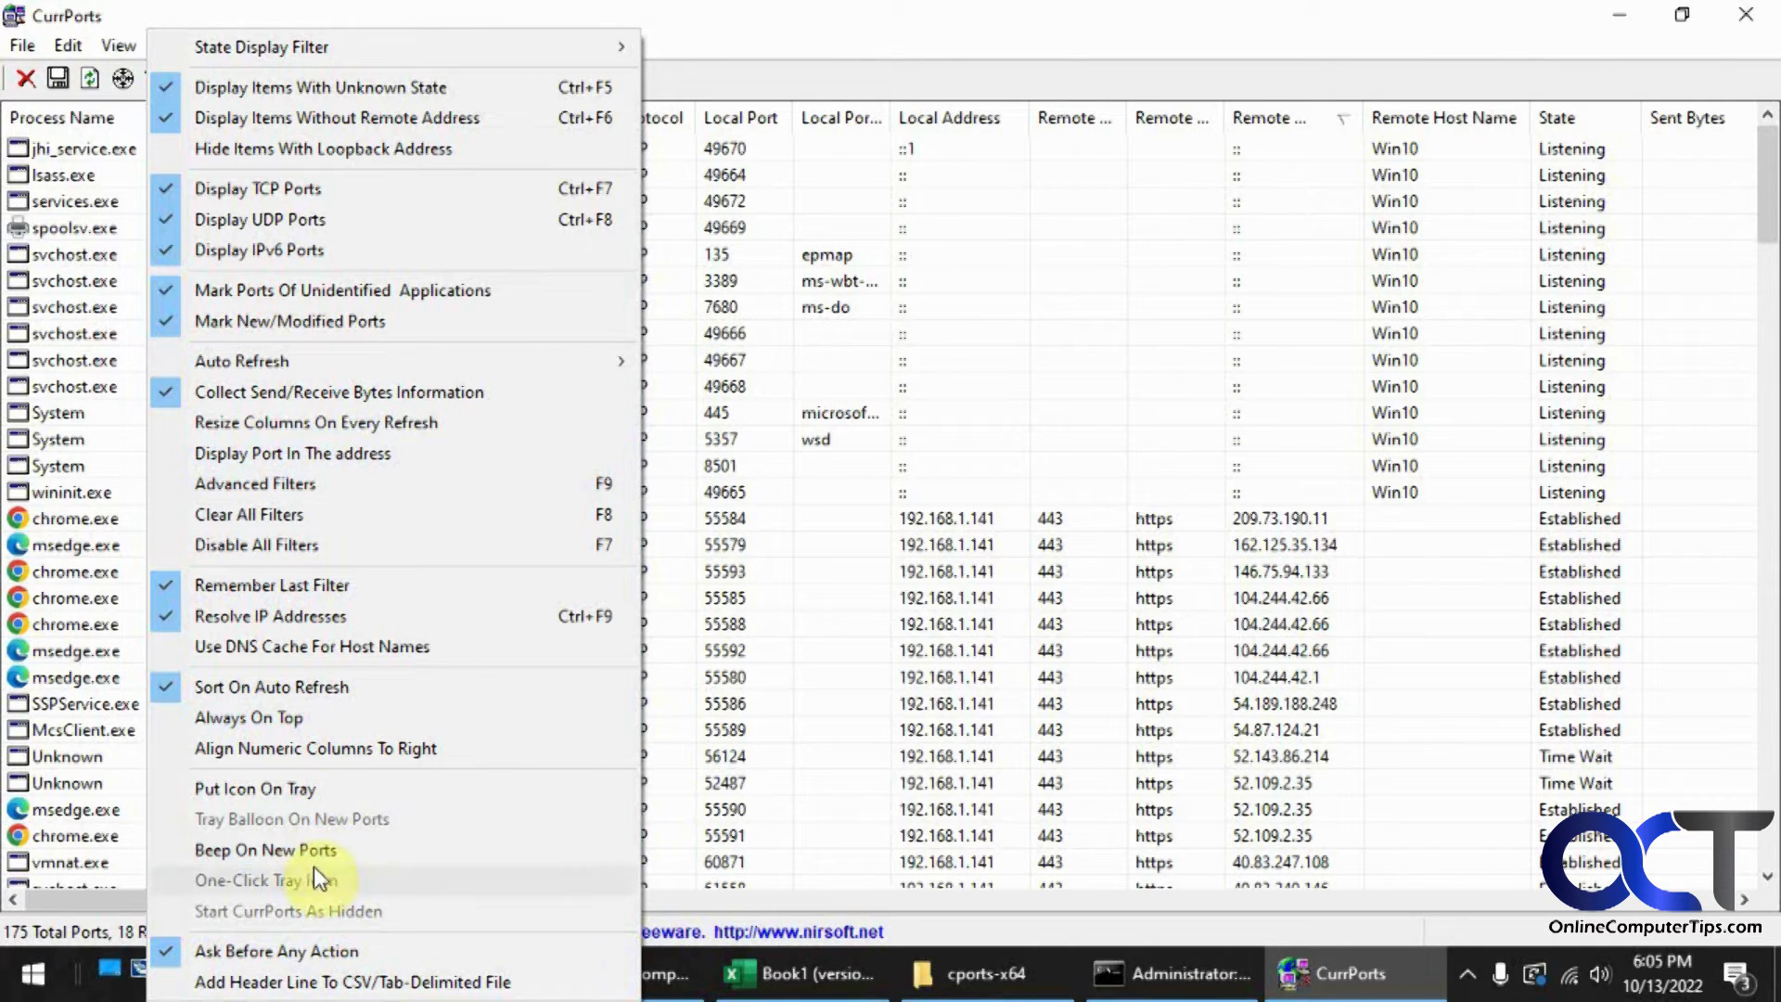
Step: Browse the Options menu, then open cports.log in Notepad
{"action": "left_click", "coordinate": [183, 45]}
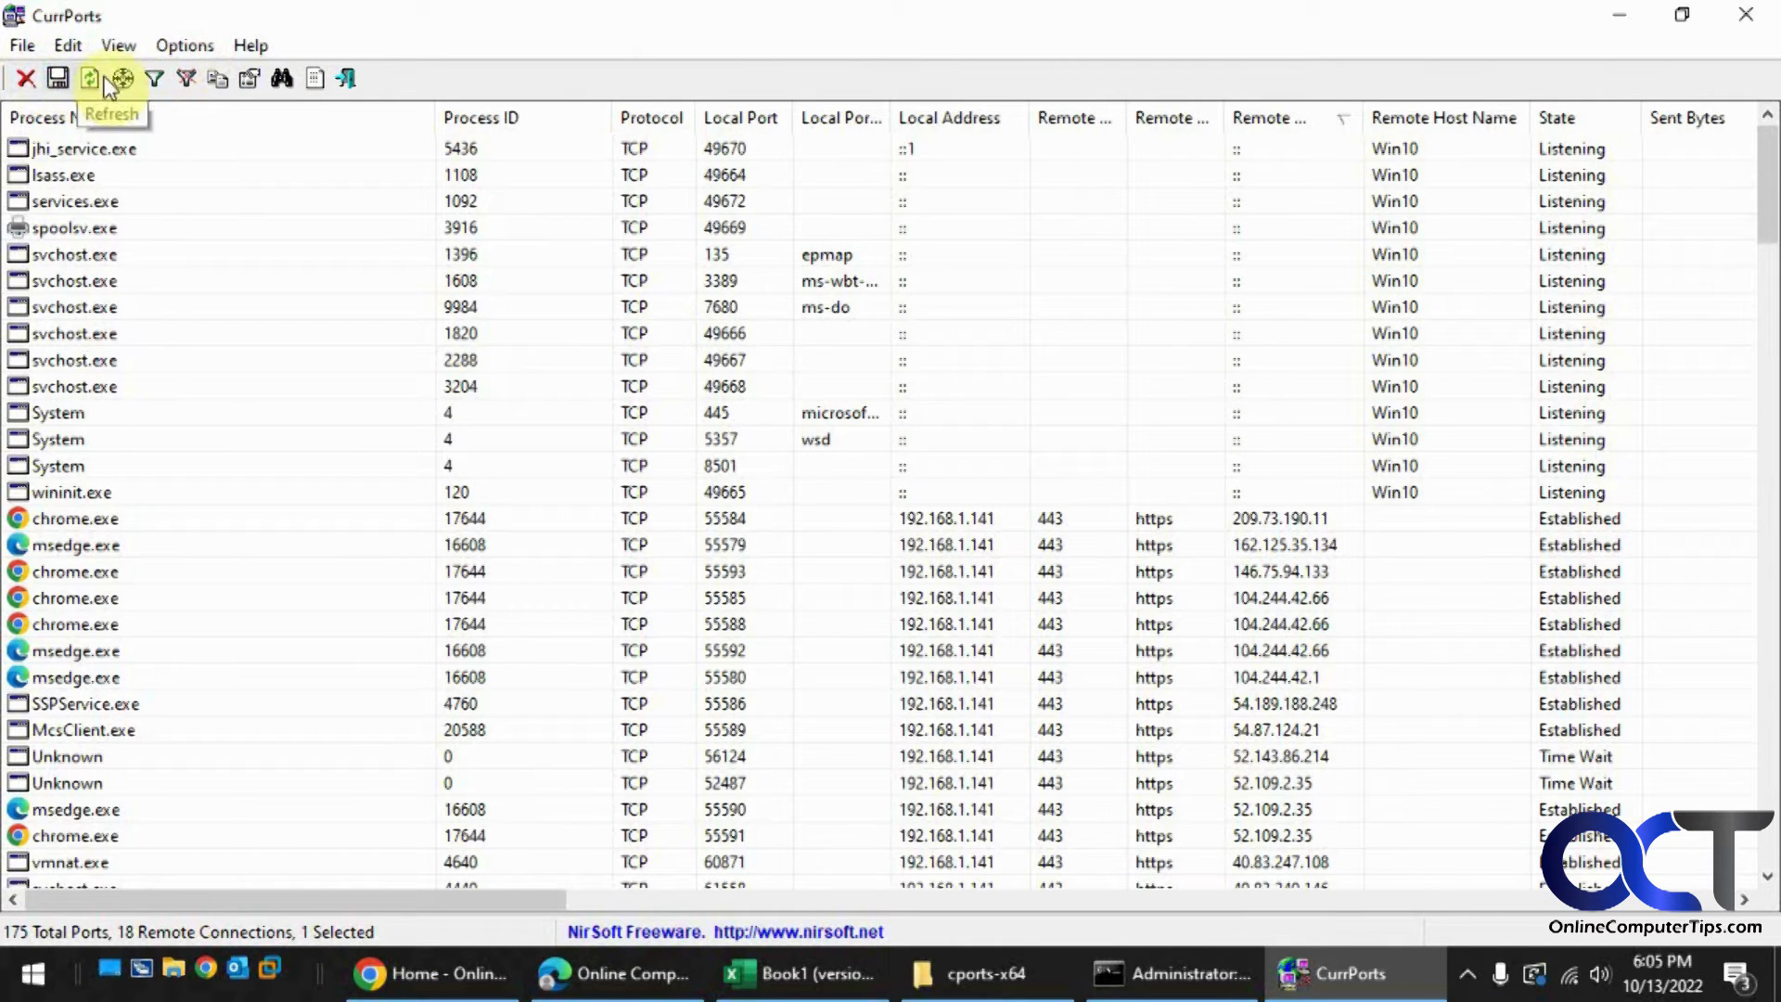
{"action": "mouse_move", "coordinate": [282, 78]}
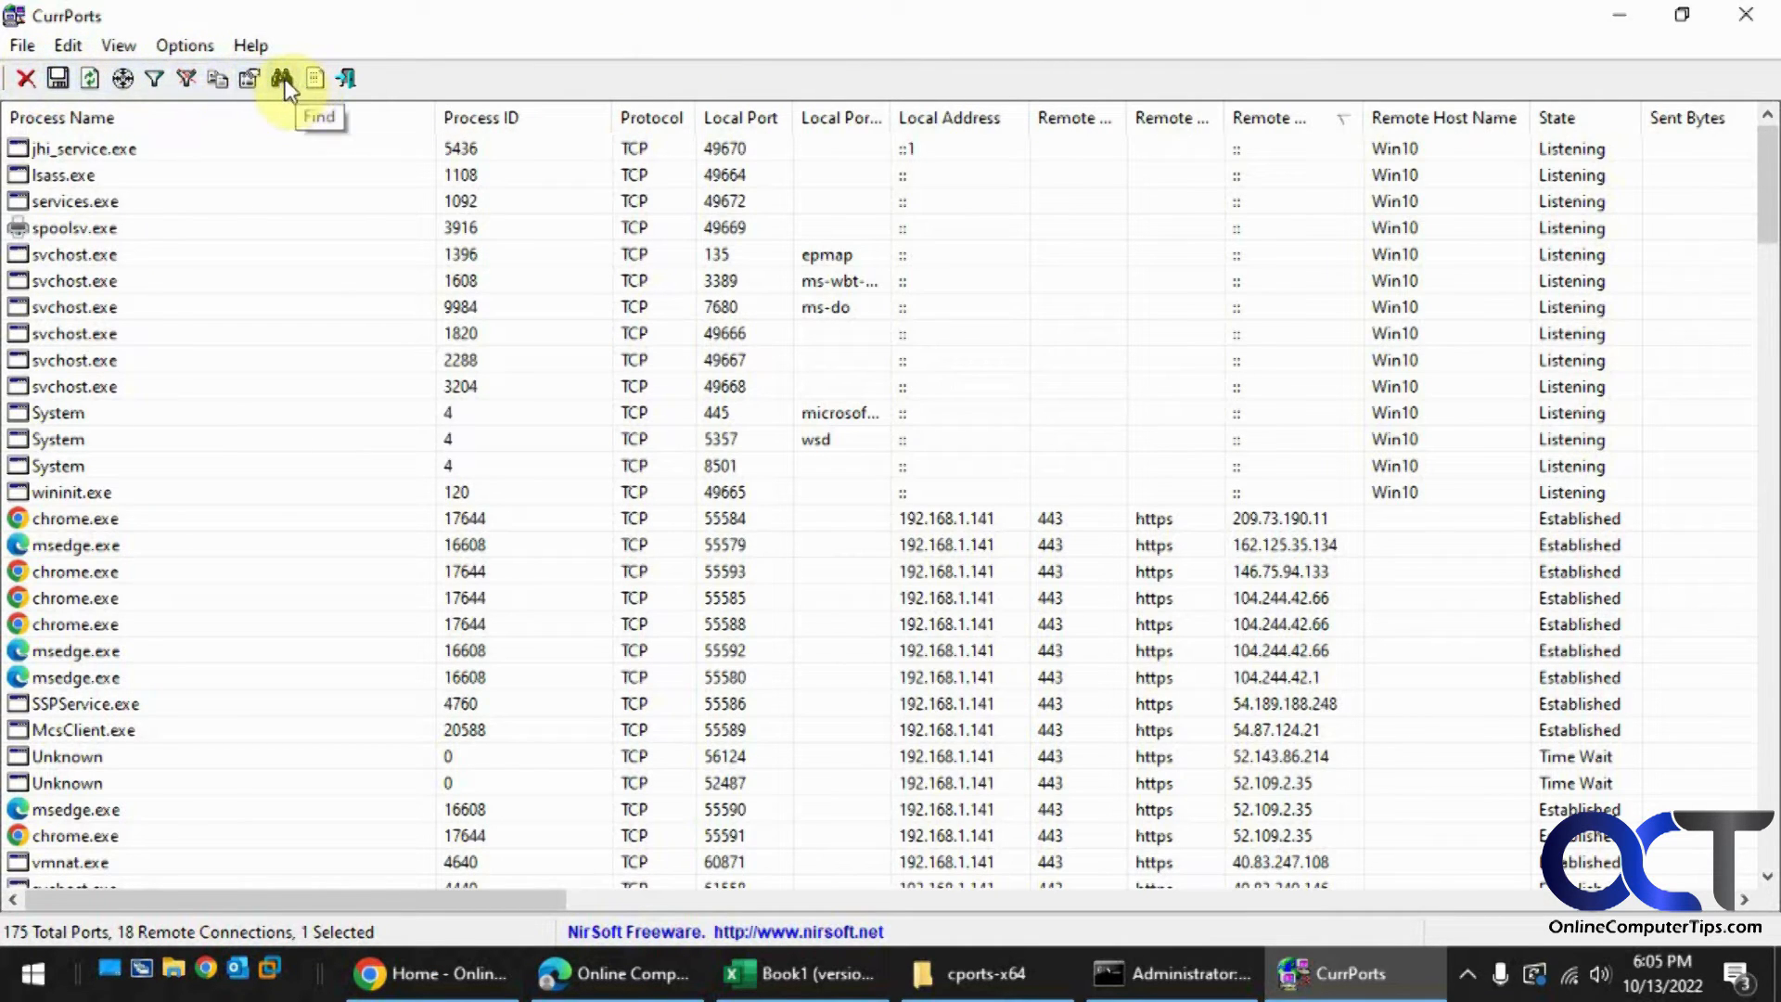
{"action": "left_click", "coordinate": [20, 45]}
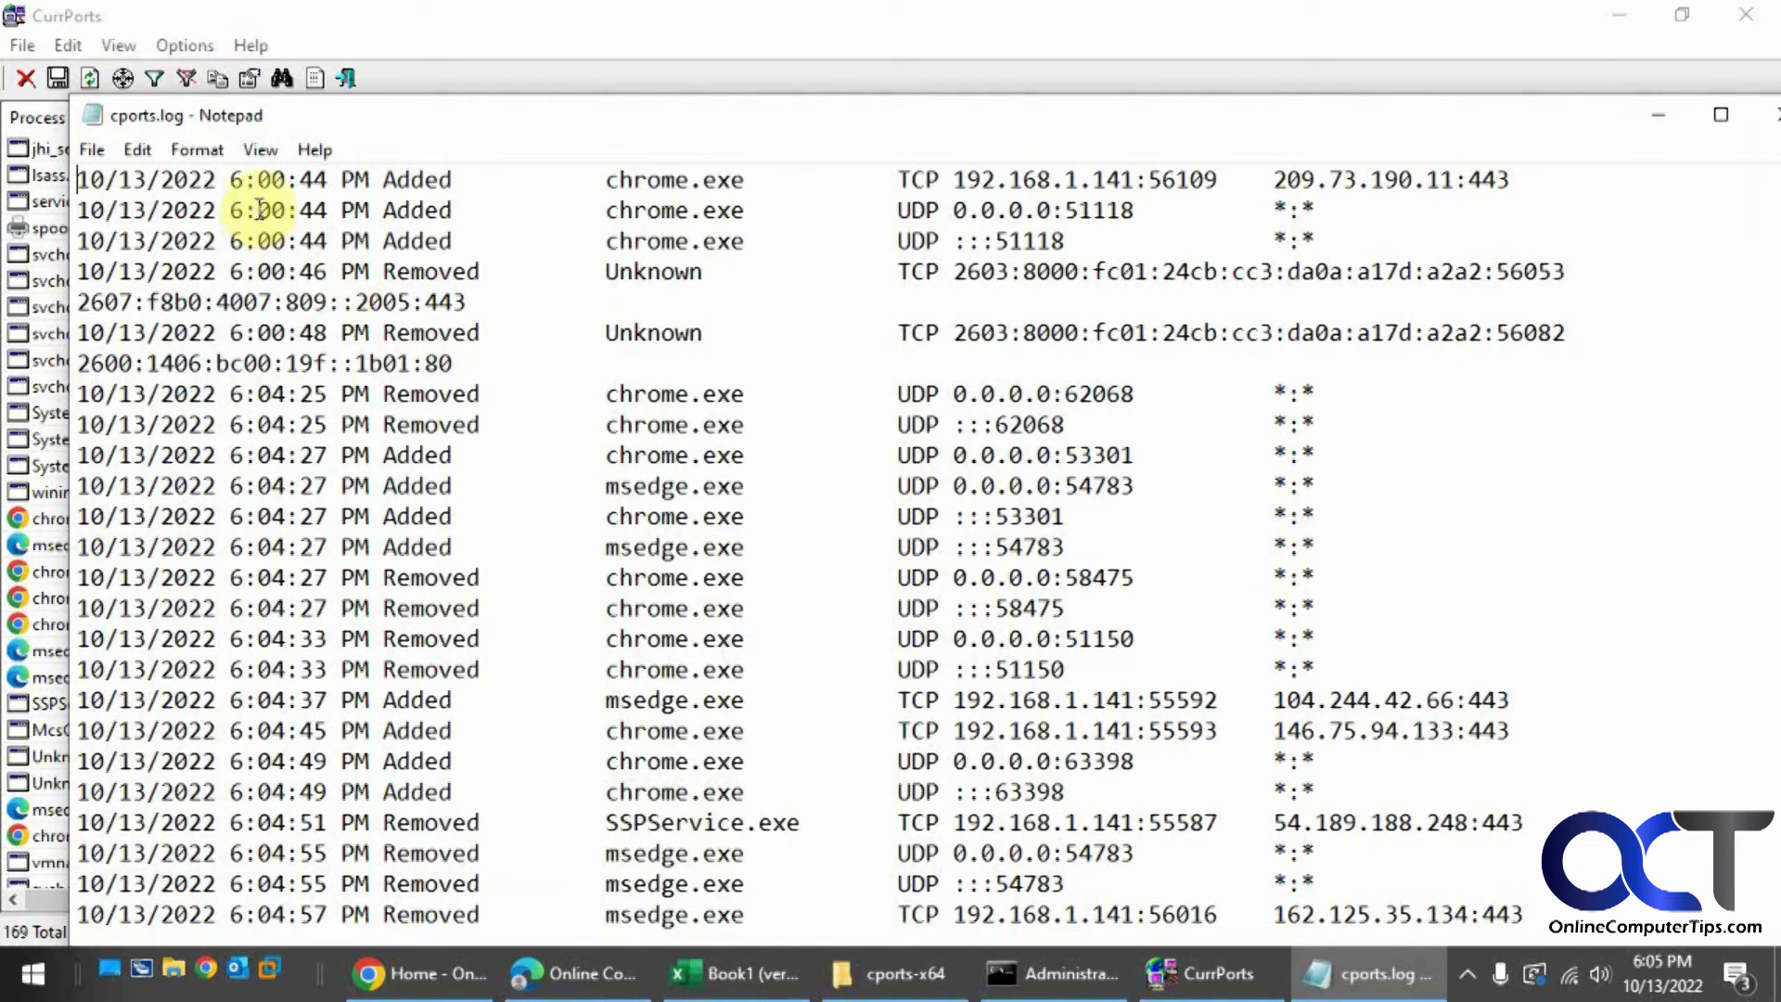
{"action": "mouse_move", "coordinate": [1130, 316]}
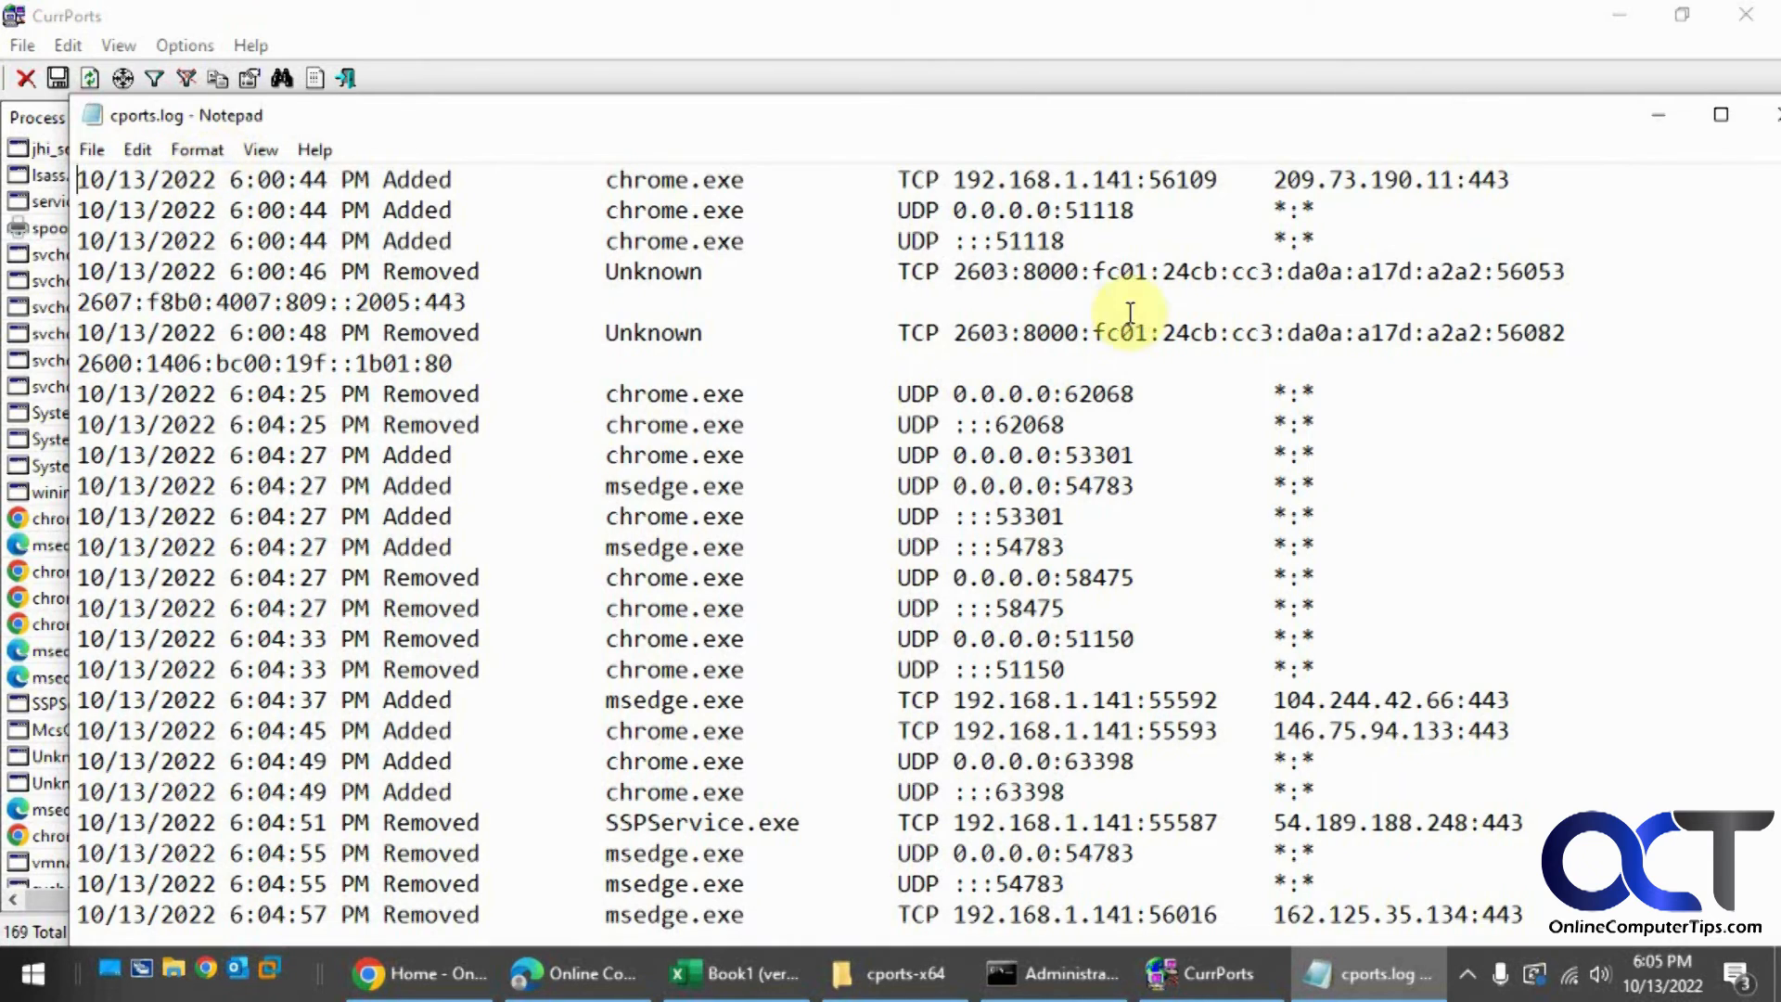
Step: Bring the CurrPorts port list back in front of the Notepad log window
{"action": "left_click", "coordinate": [1200, 973]}
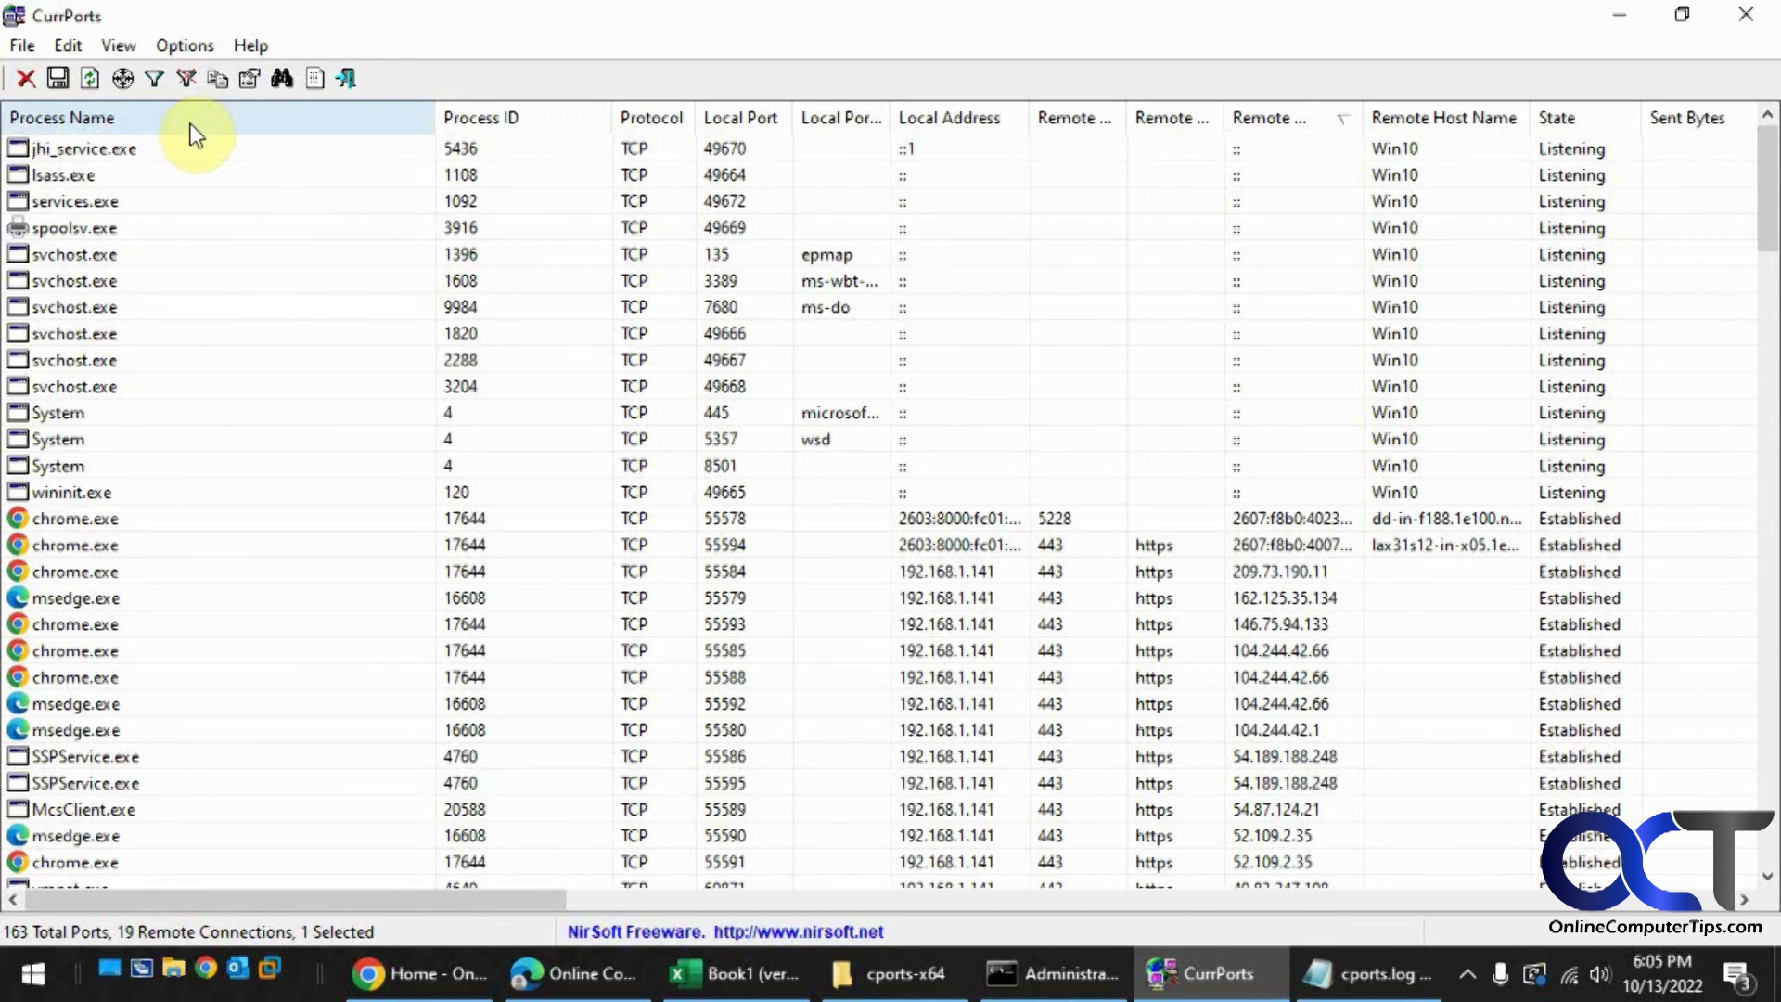
{"action": "mouse_move", "coordinate": [186, 134]}
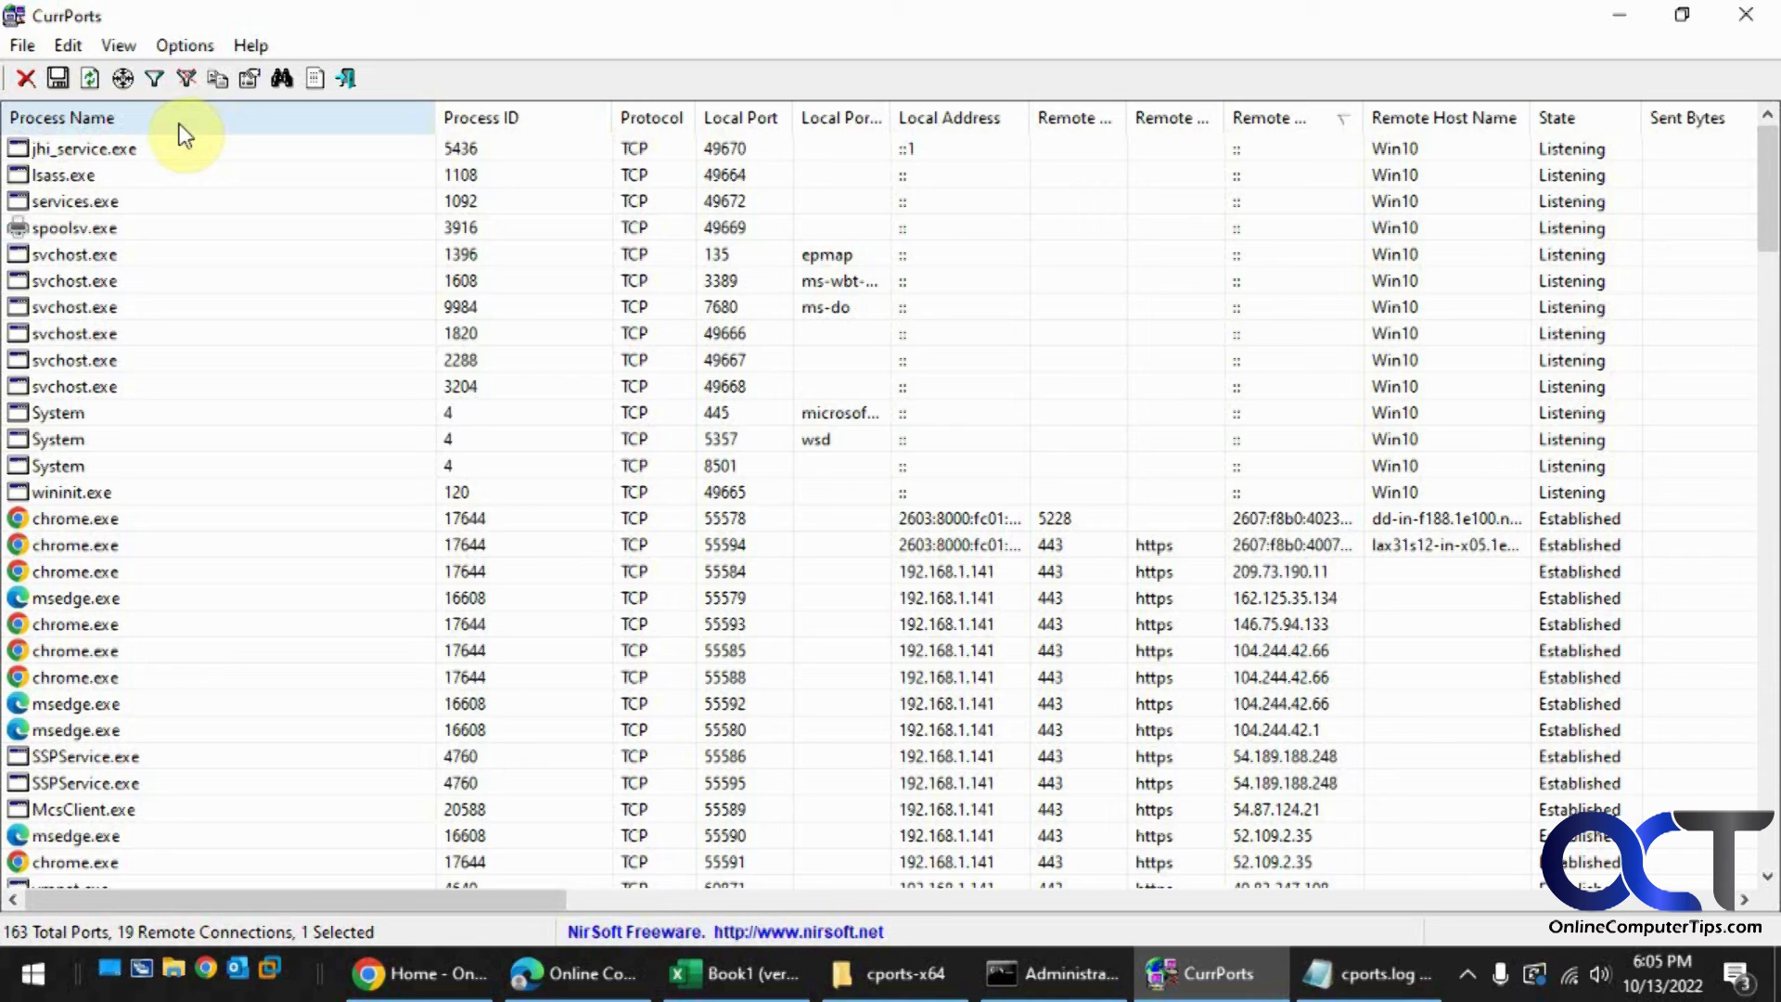